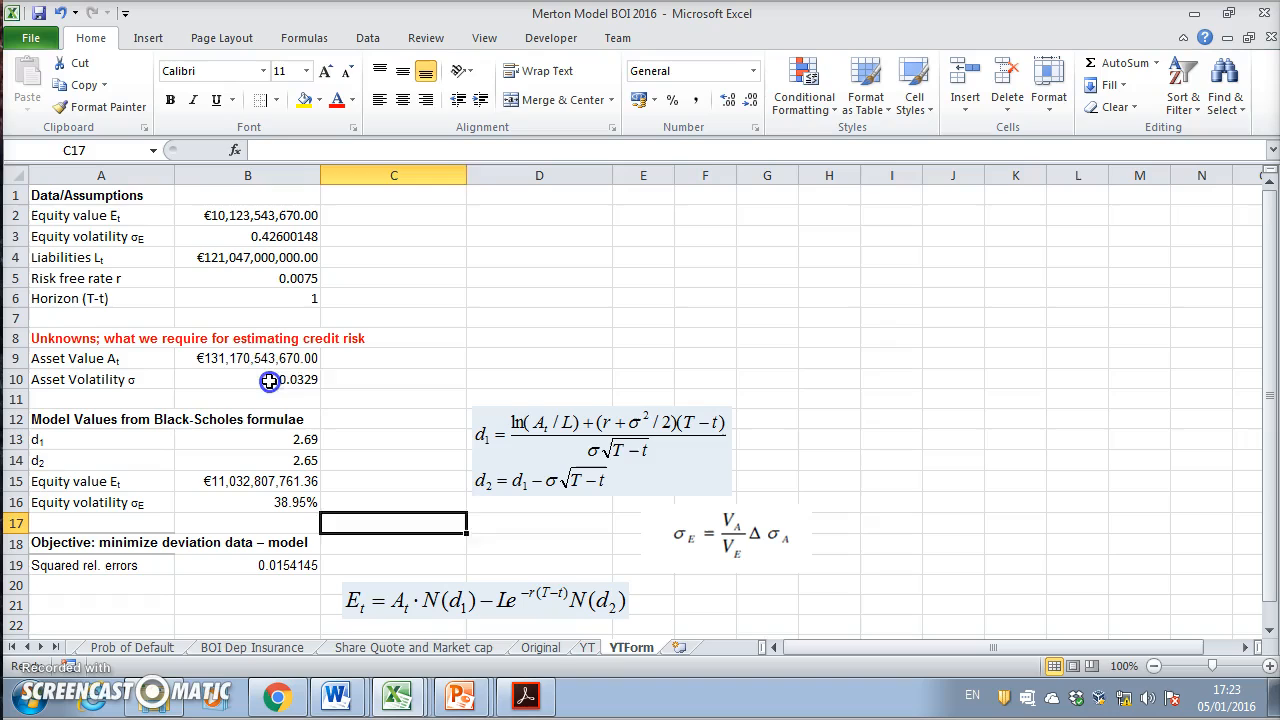
# Step: Review the asset value, asset volatility and risk-free rate cells on the Merton sheet
pyautogui.click(256, 380)
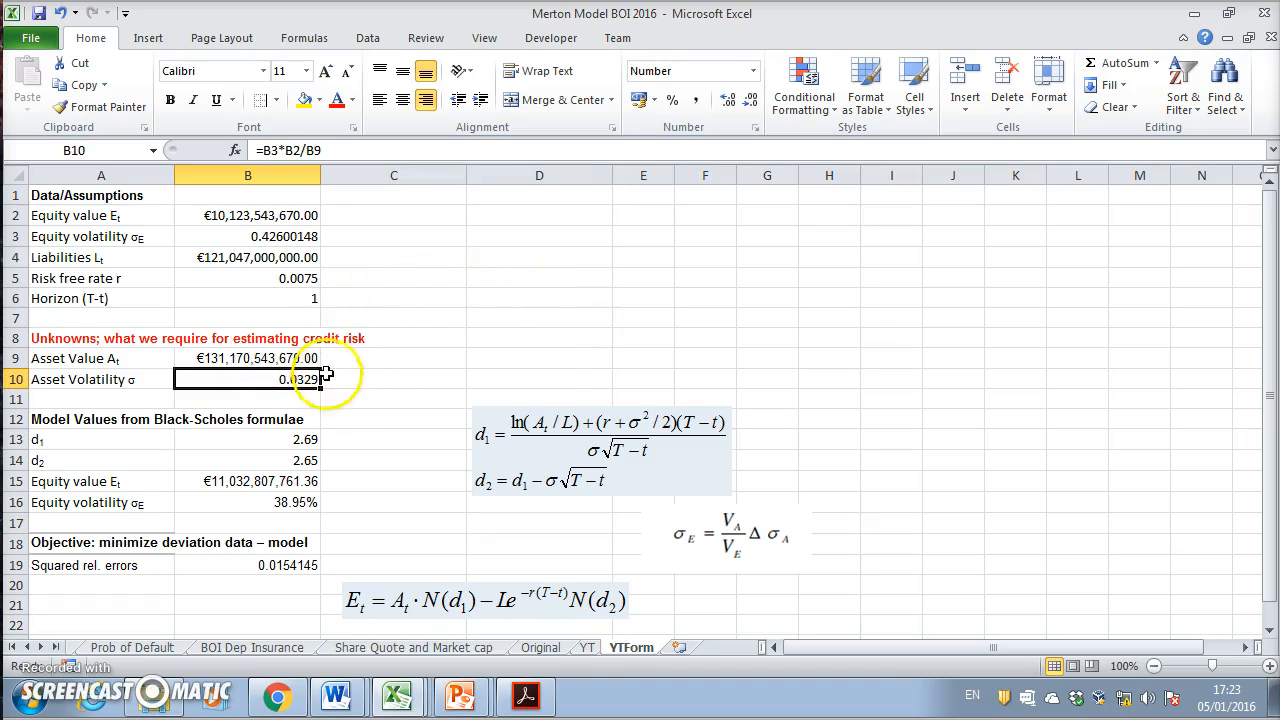
pyautogui.click(248, 278)
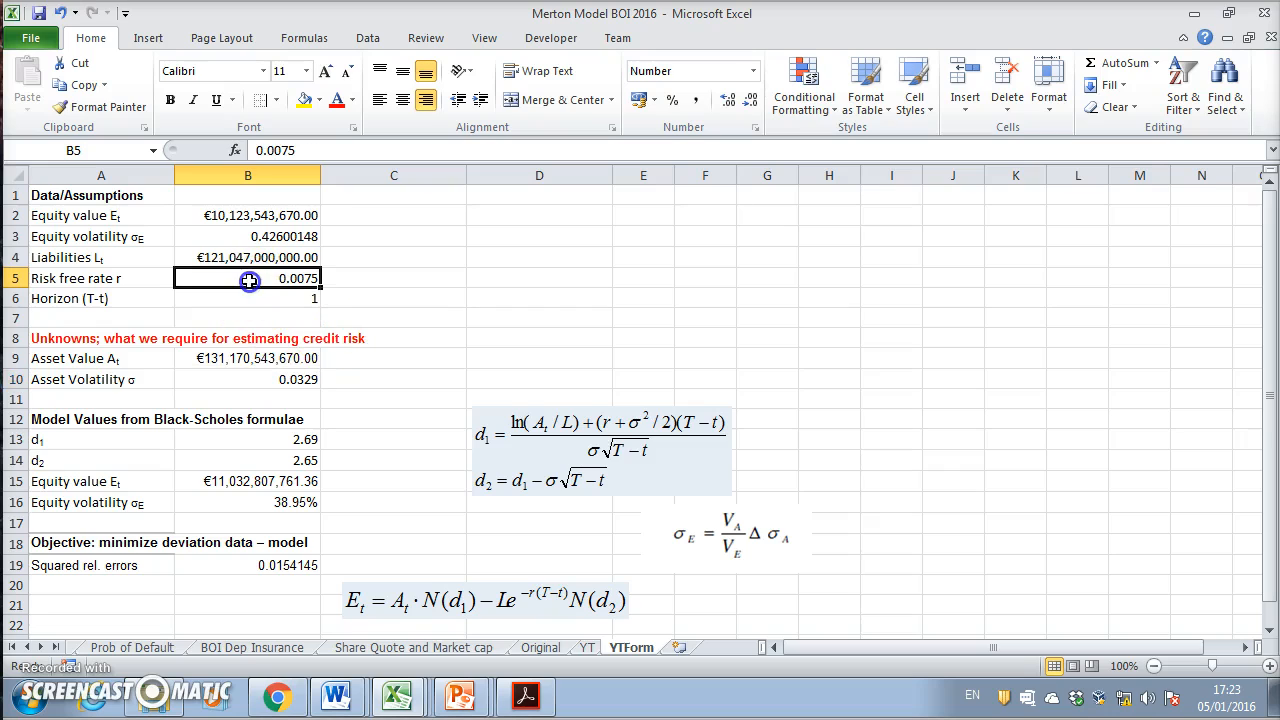
pyautogui.click(252, 380)
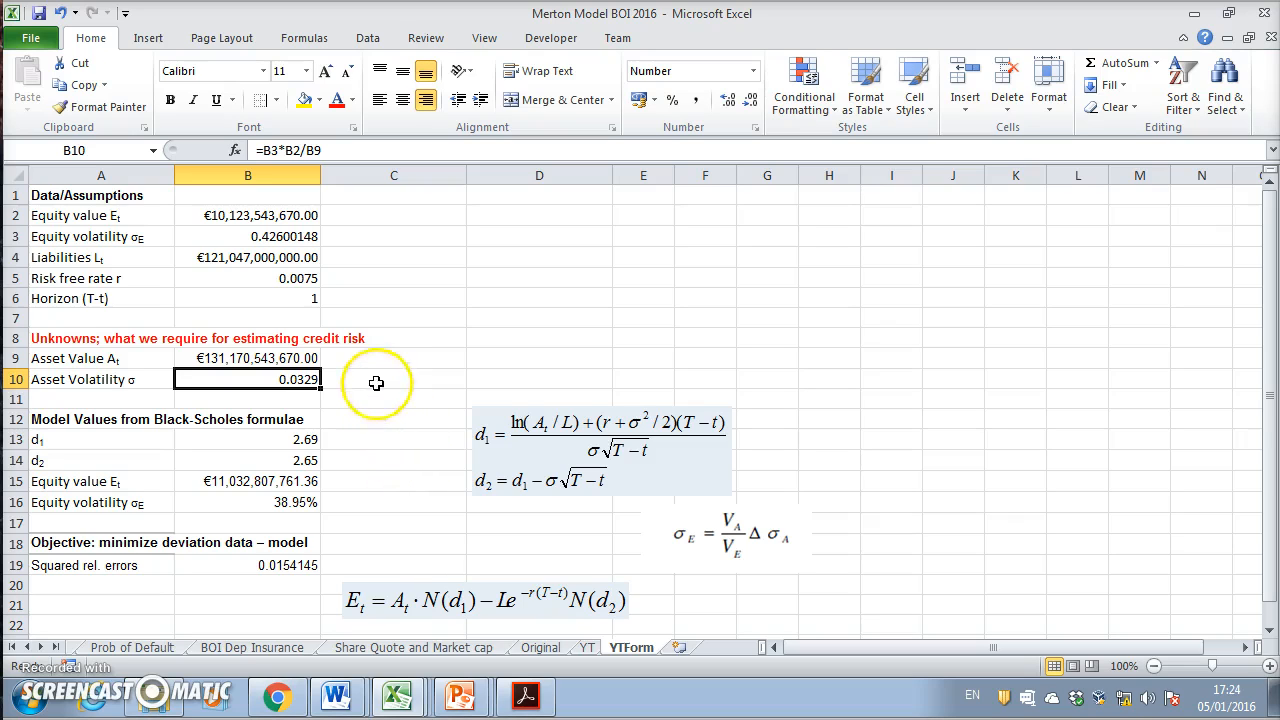
pyautogui.click(76, 358)
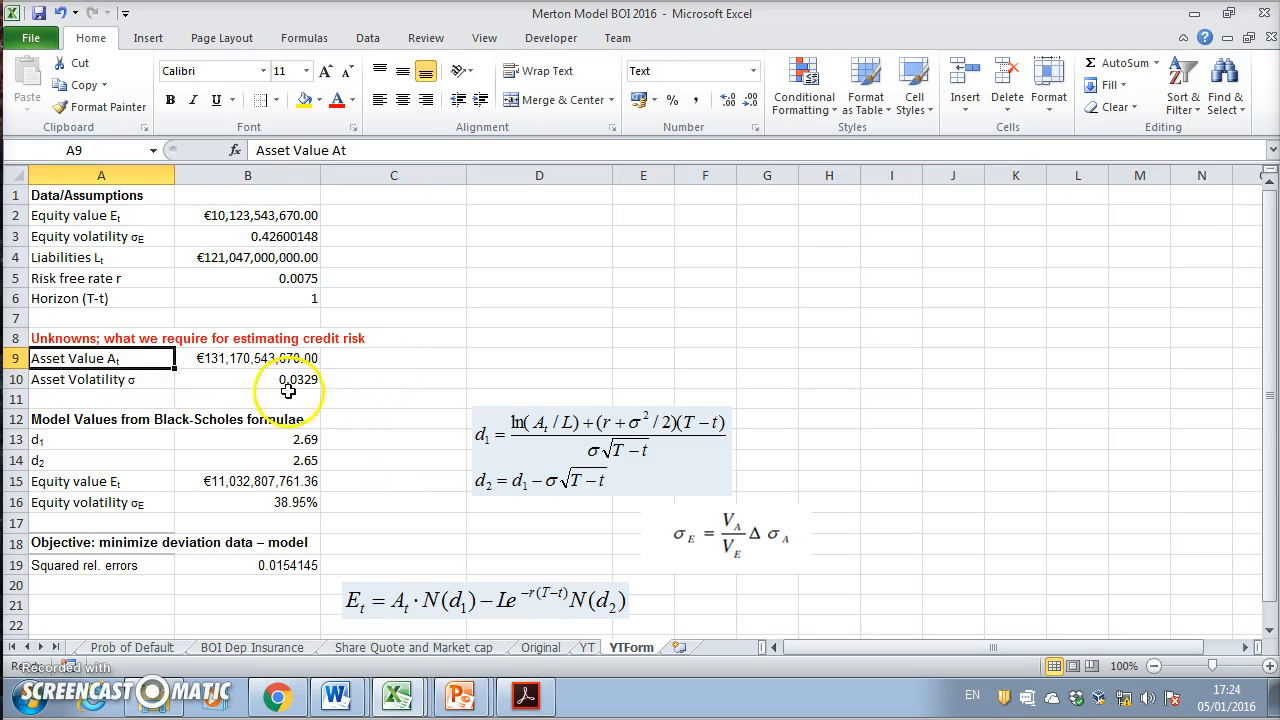
pyautogui.click(90, 380)
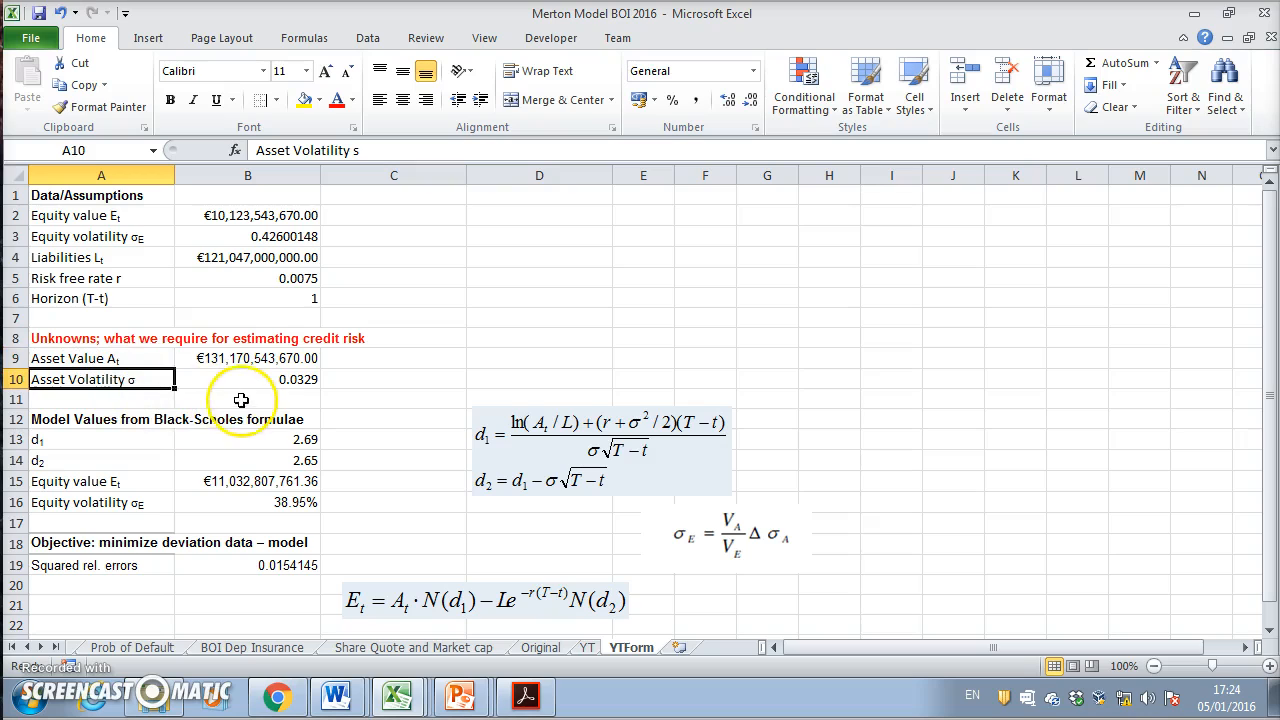
pyautogui.moveTo(424, 512)
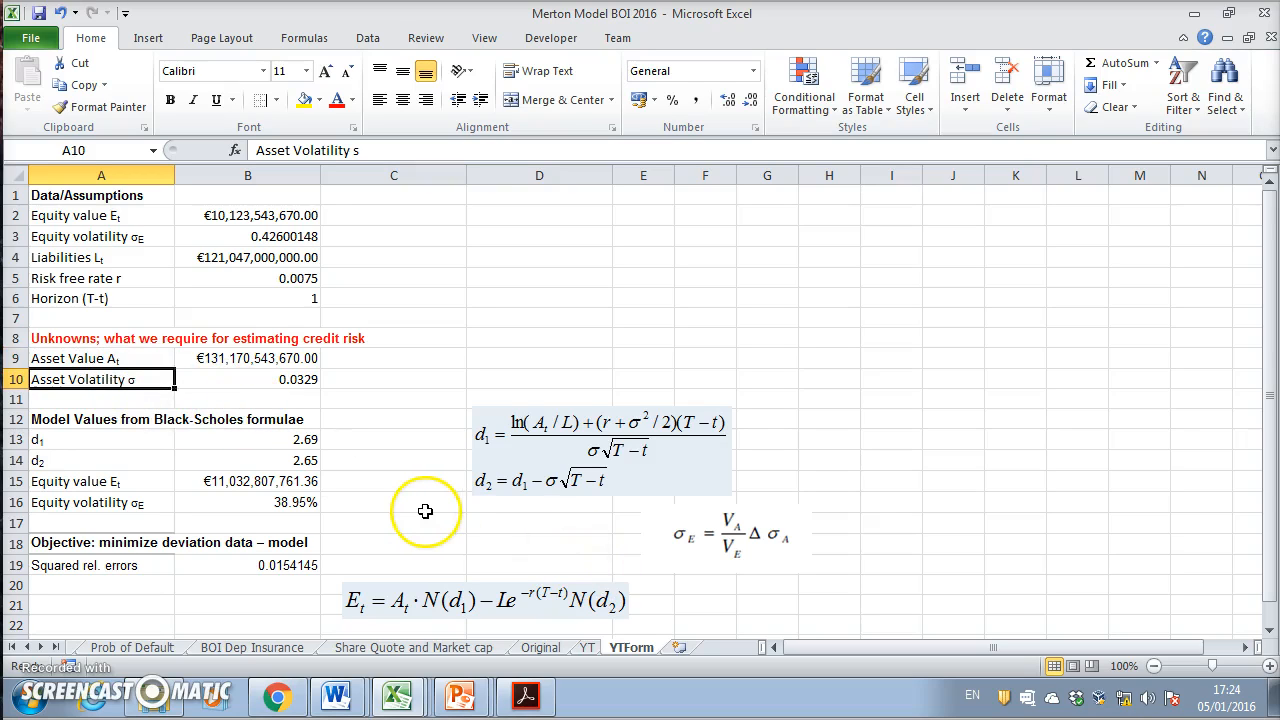
pyautogui.moveTo(414, 476)
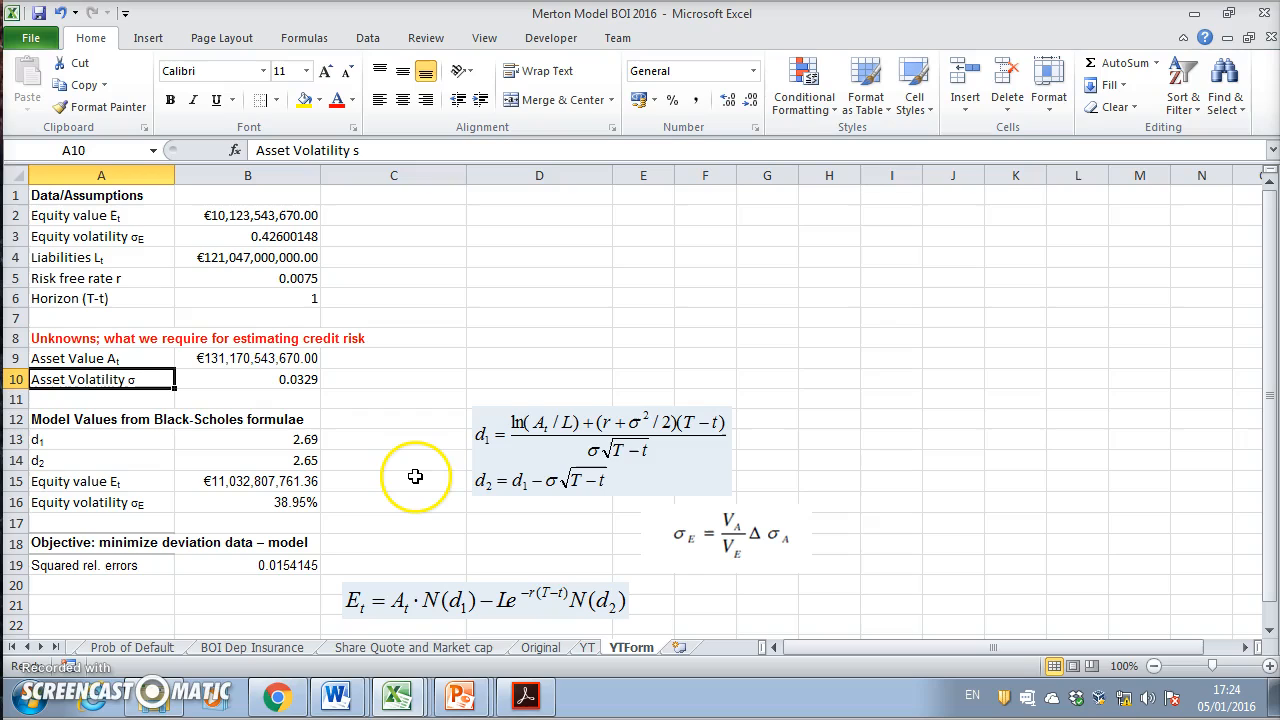
pyautogui.click(392, 544)
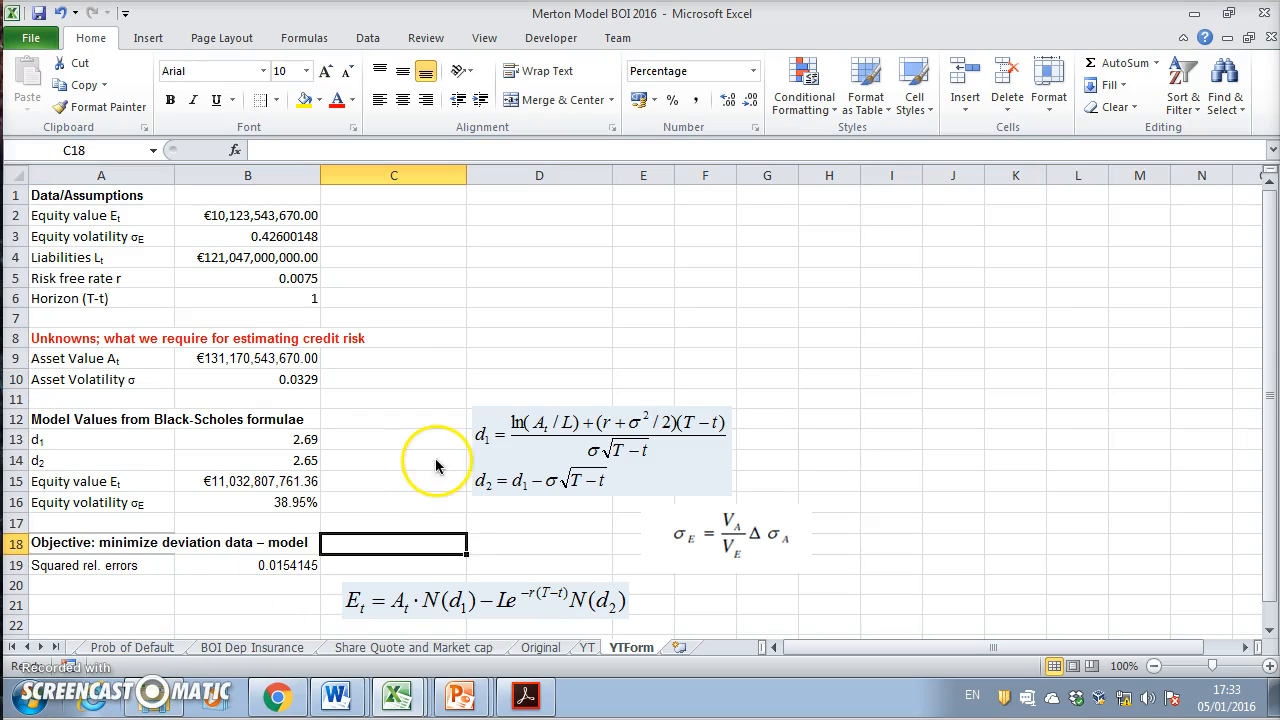
# Step: Review the Black-Scholes formulas for d1, d2, model equity value and equity volatility
pyautogui.click(248, 440)
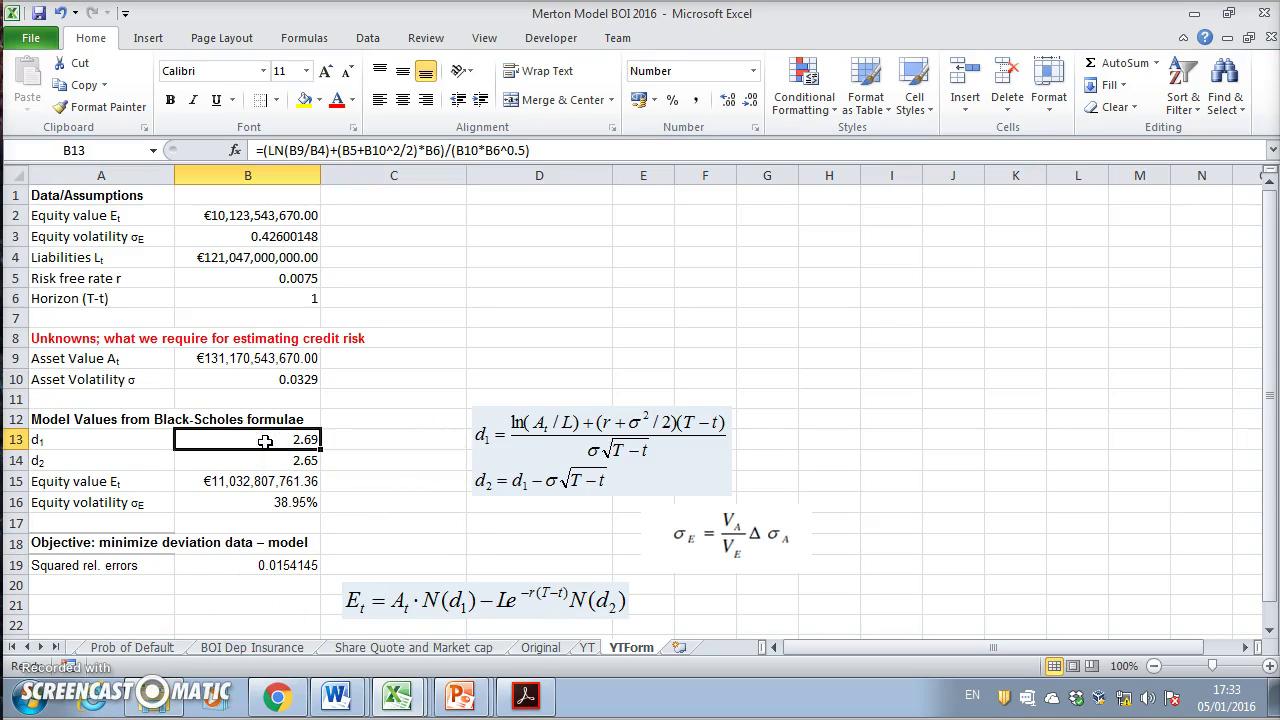
pyautogui.click(248, 460)
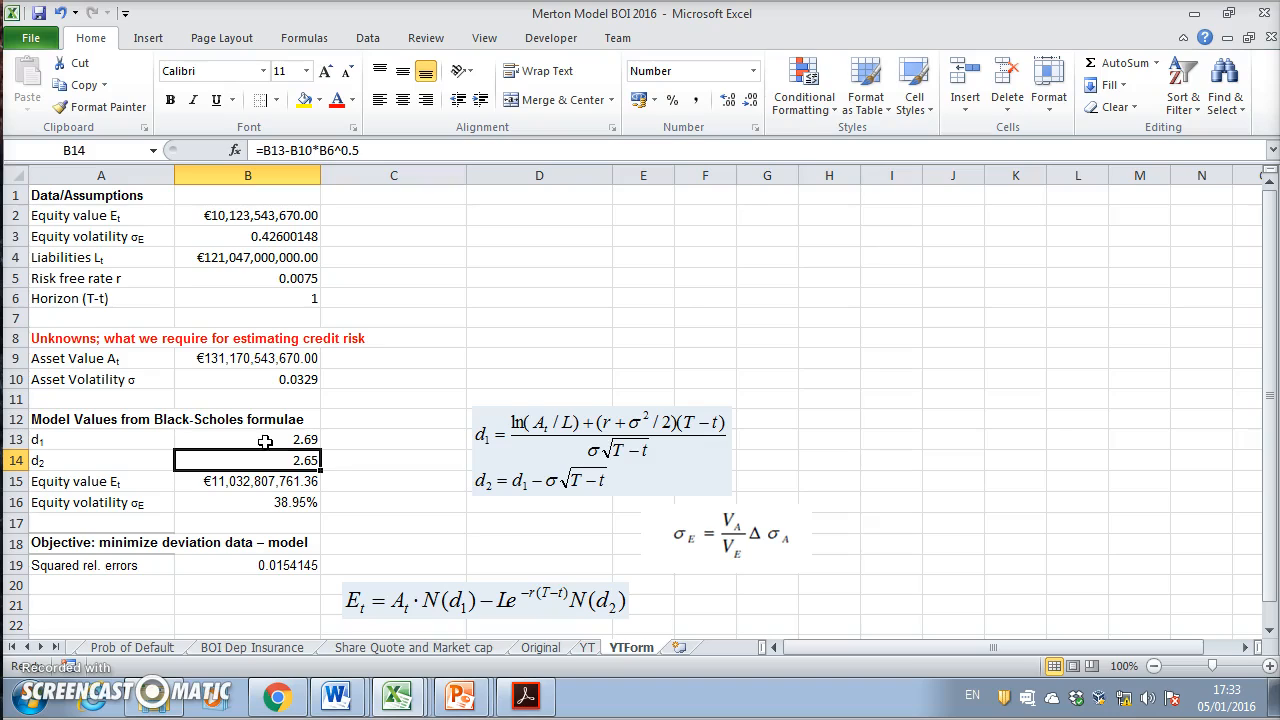
pyautogui.click(248, 482)
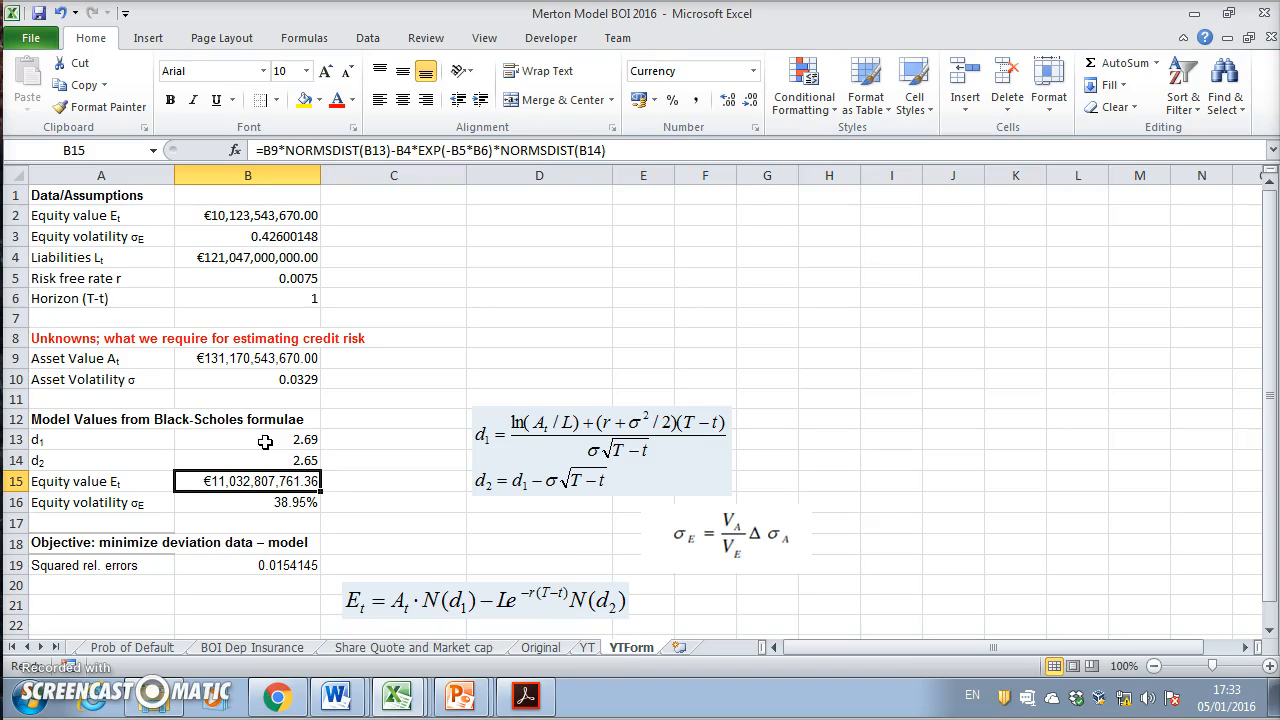
pyautogui.click(248, 504)
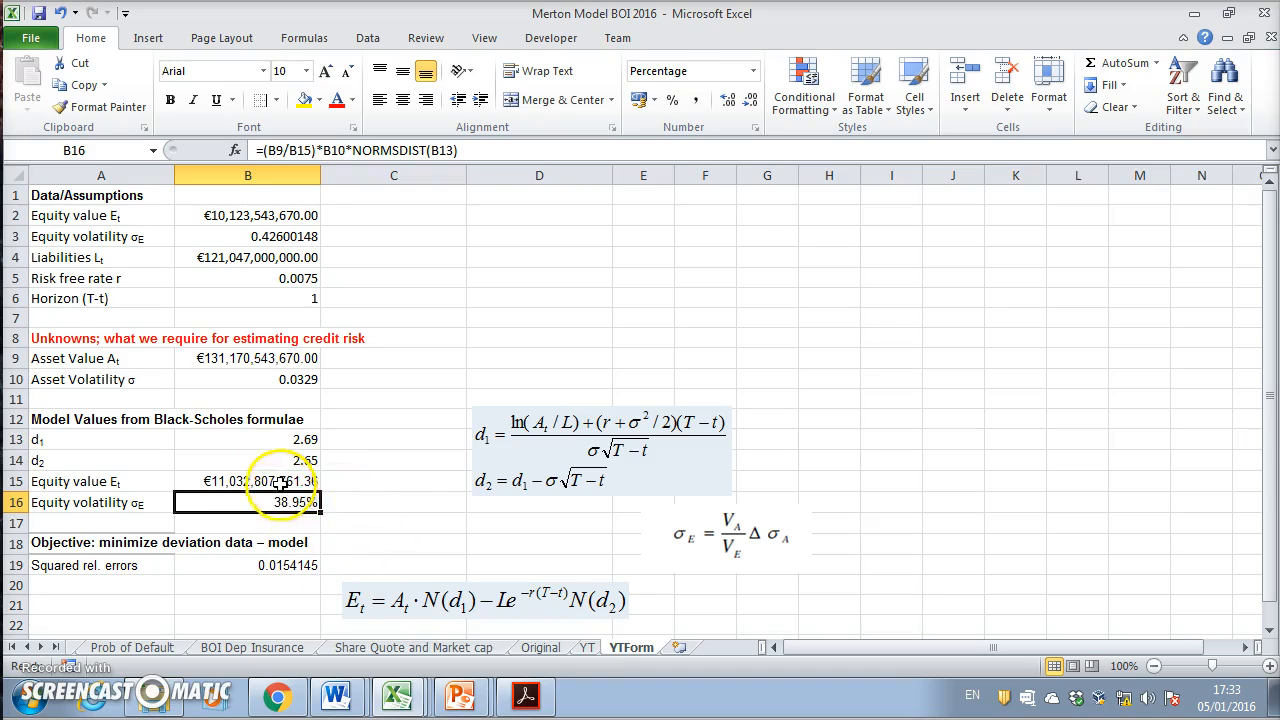
pyautogui.click(248, 480)
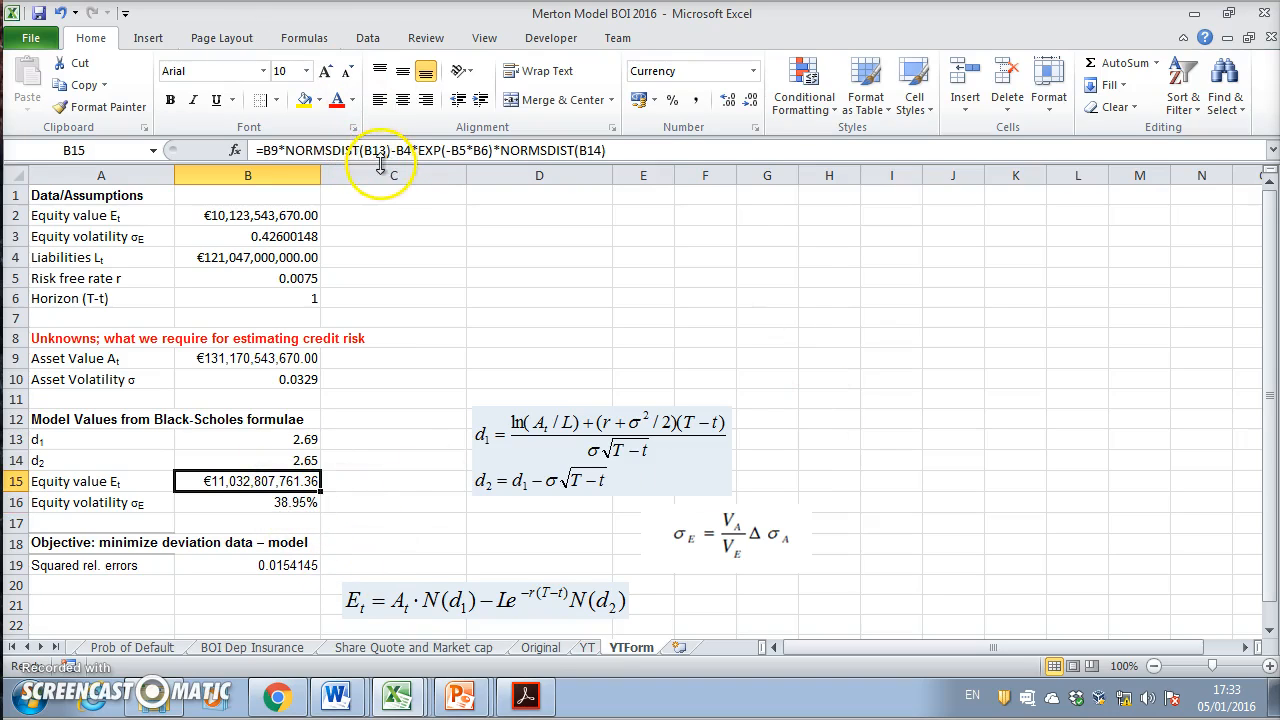
pyautogui.click(248, 502)
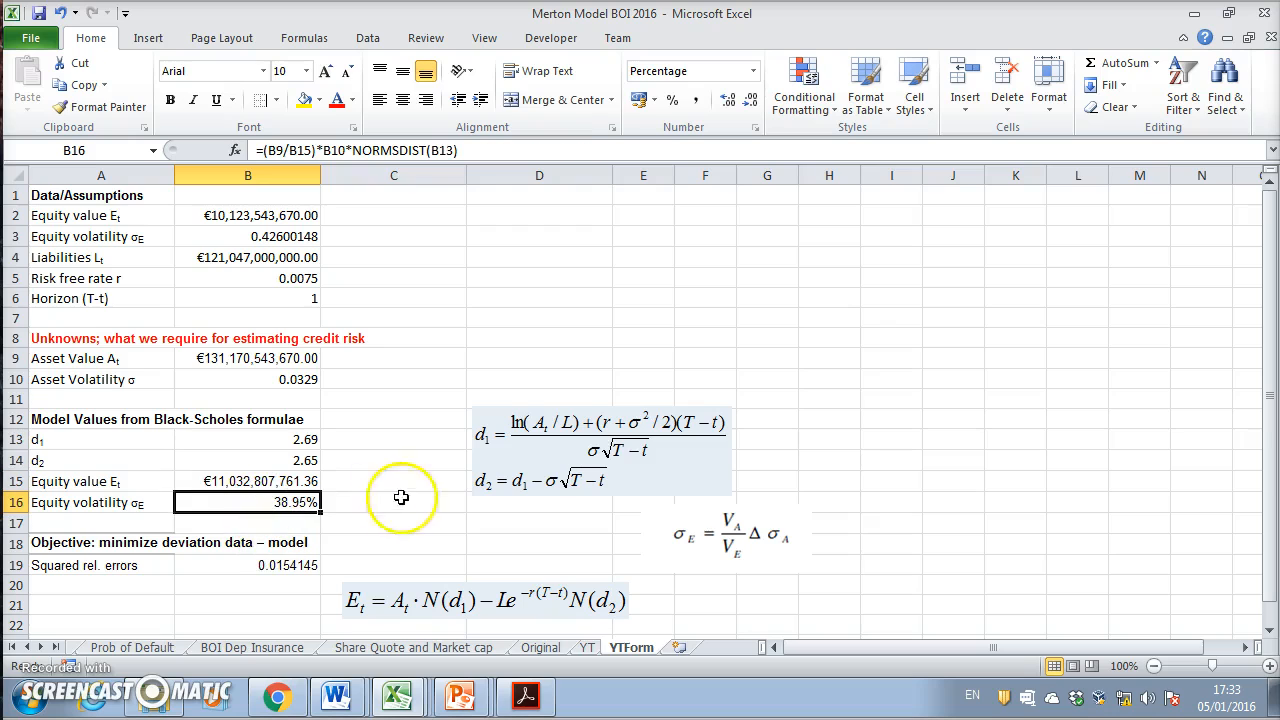
pyautogui.moveTo(270, 502)
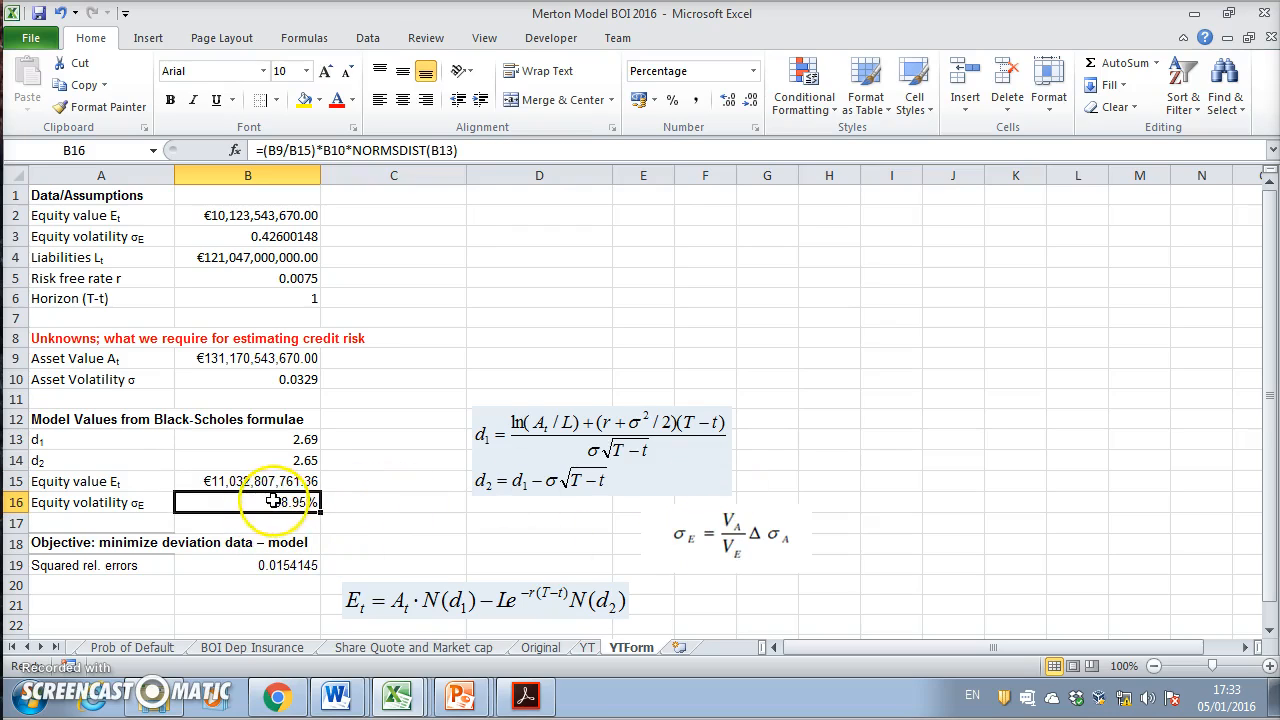
pyautogui.doubleClick(270, 502)
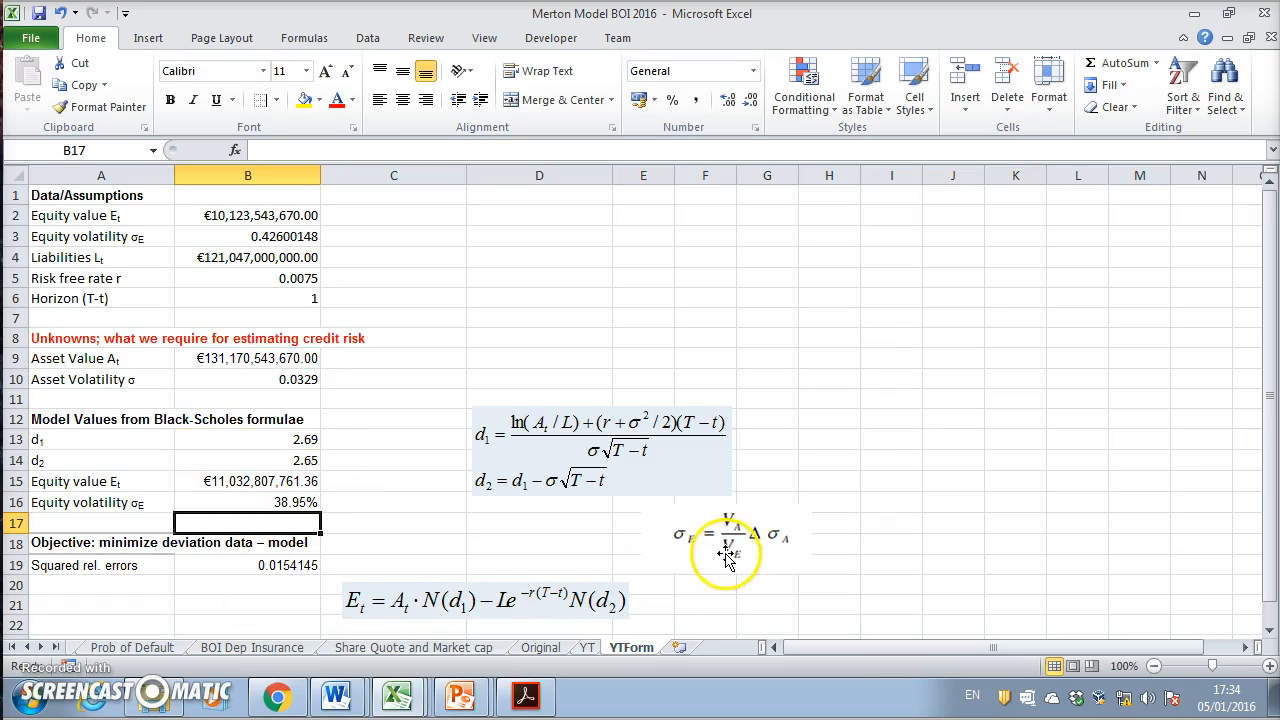
pyautogui.moveTo(730, 550)
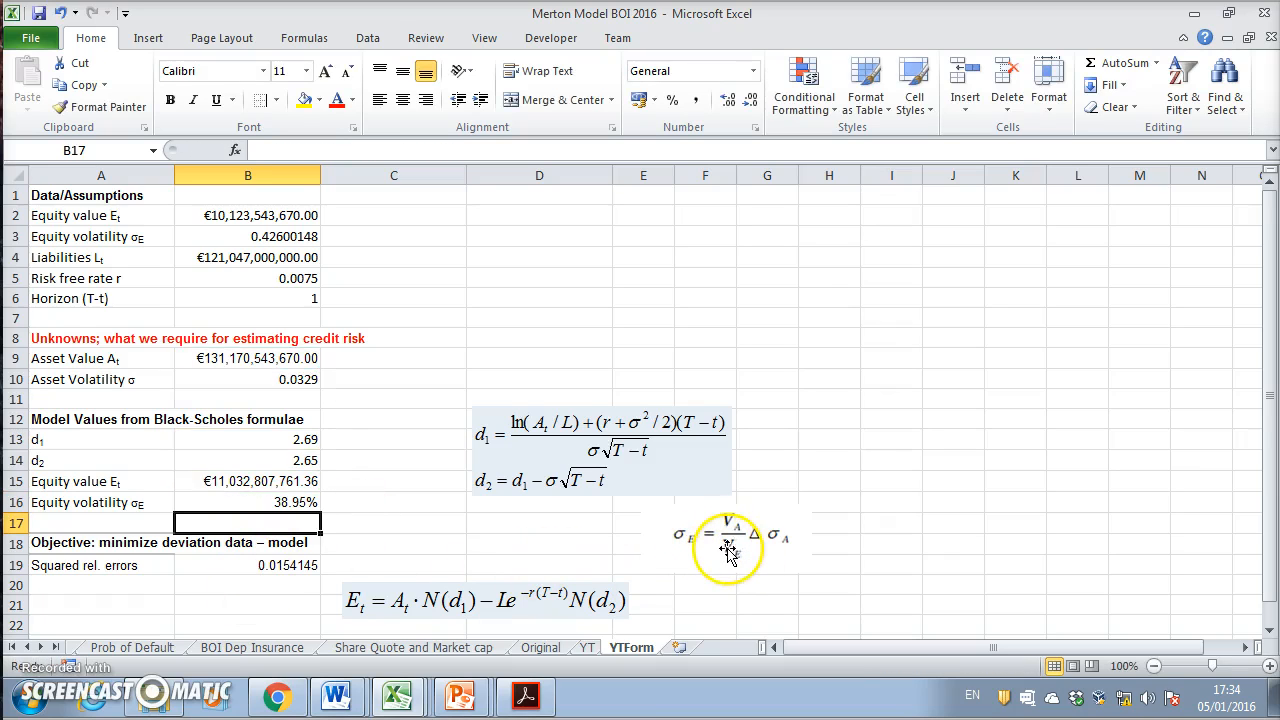
pyautogui.click(248, 564)
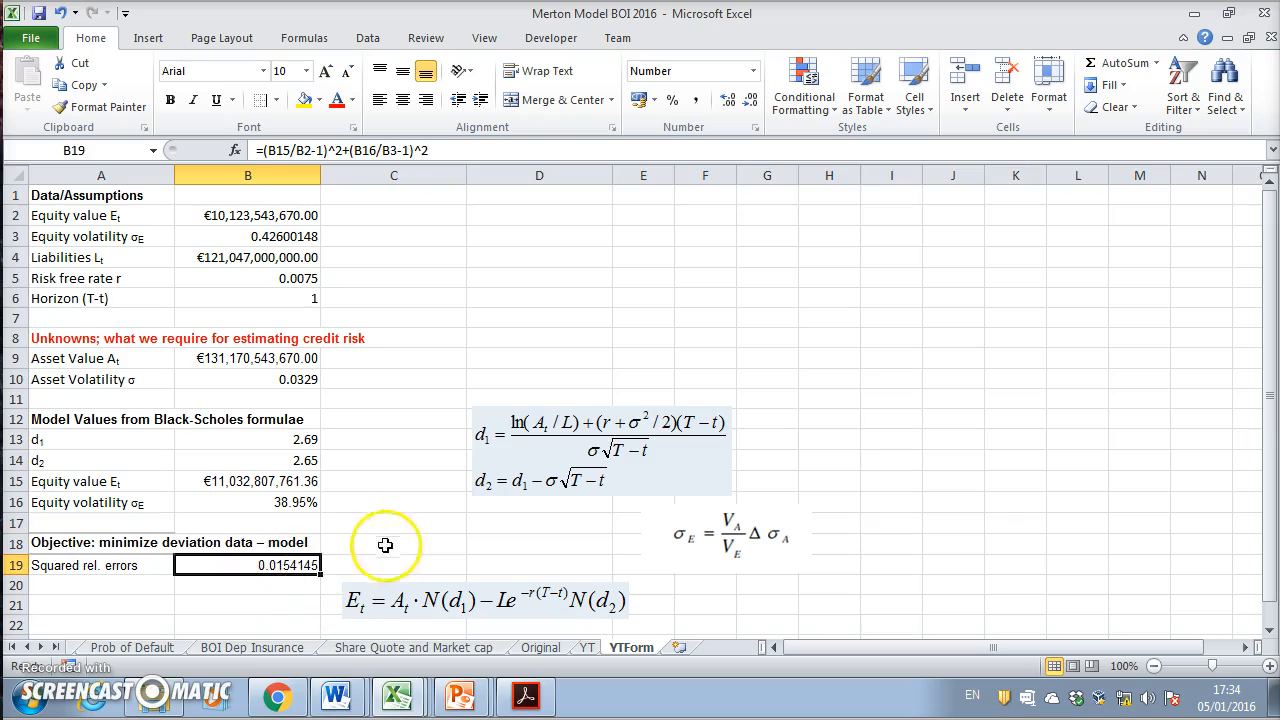
pyautogui.moveTo(232, 548)
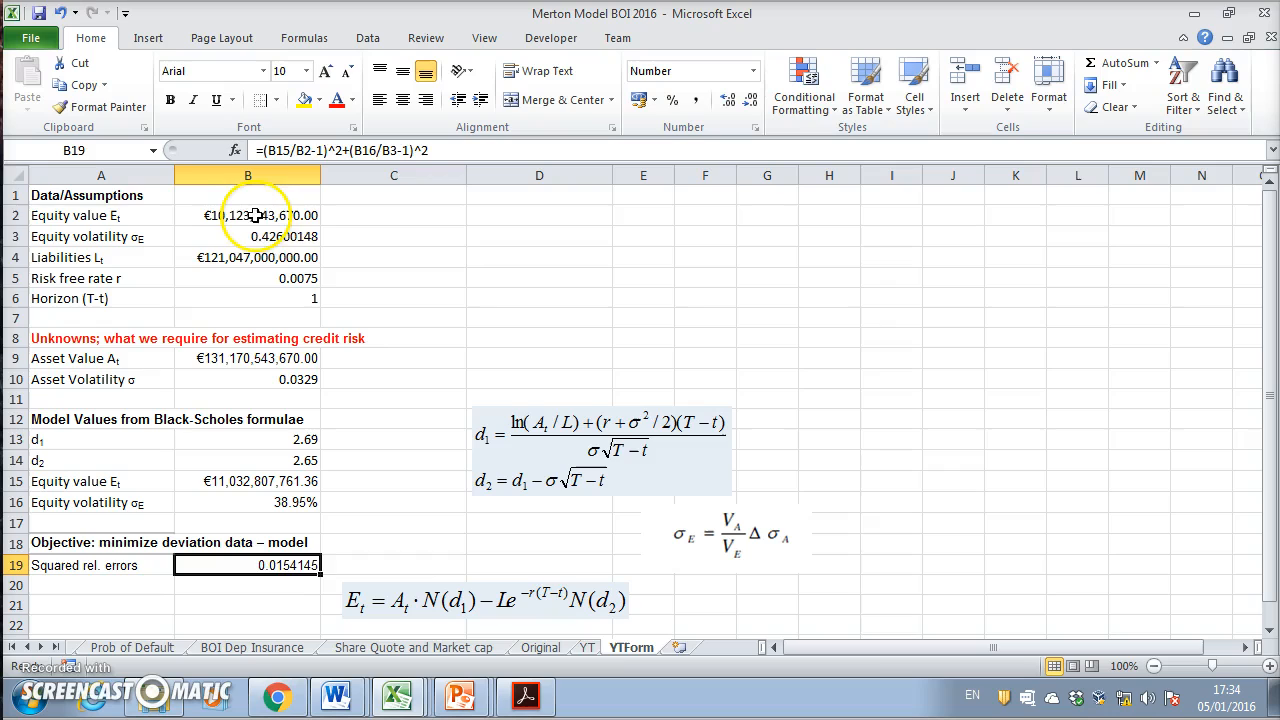
# Step: Check the input data: equity value, equity volatility, liabilities and time horizon
pyautogui.moveTo(248, 216); pyautogui.dragTo(248, 298)
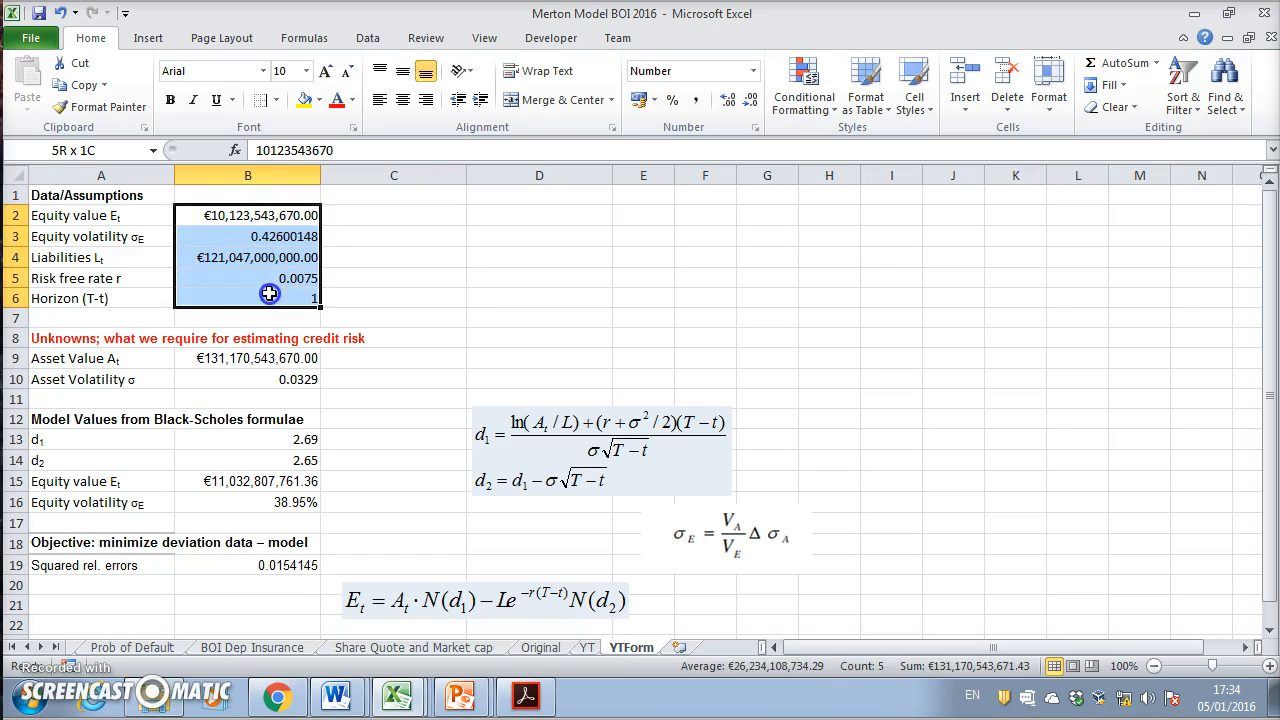
pyautogui.click(264, 216)
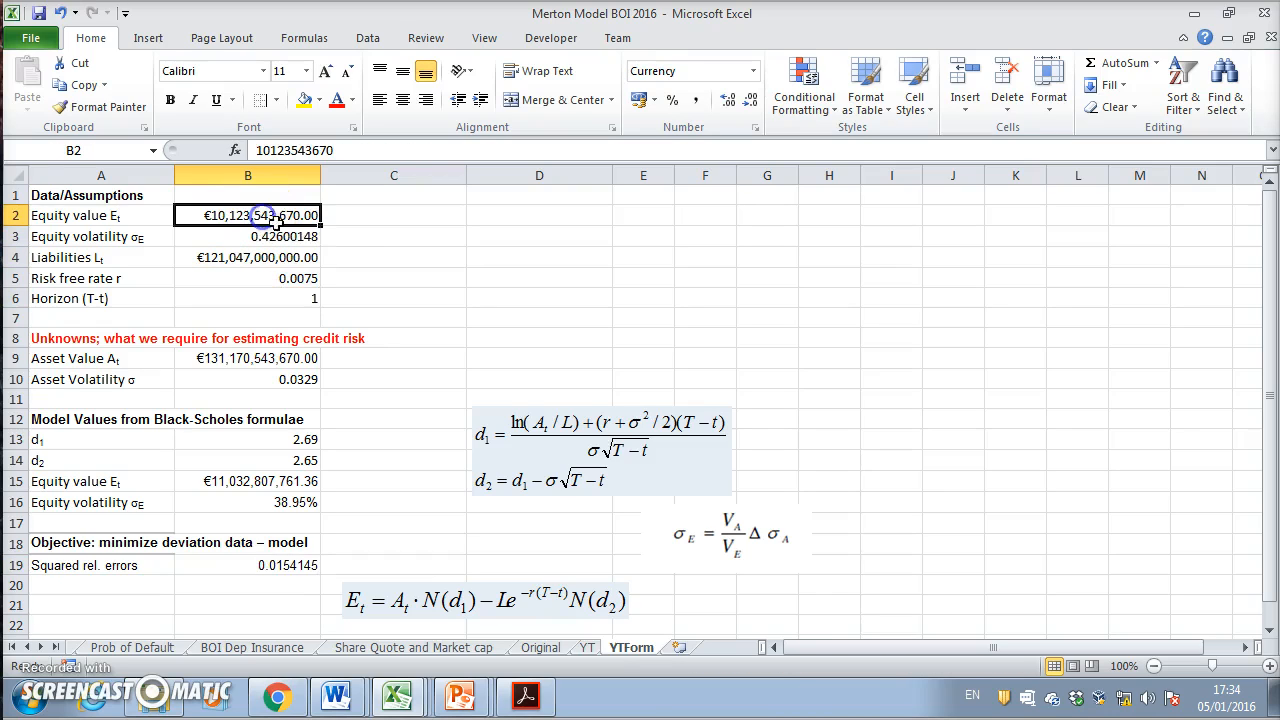
pyautogui.moveTo(342, 252)
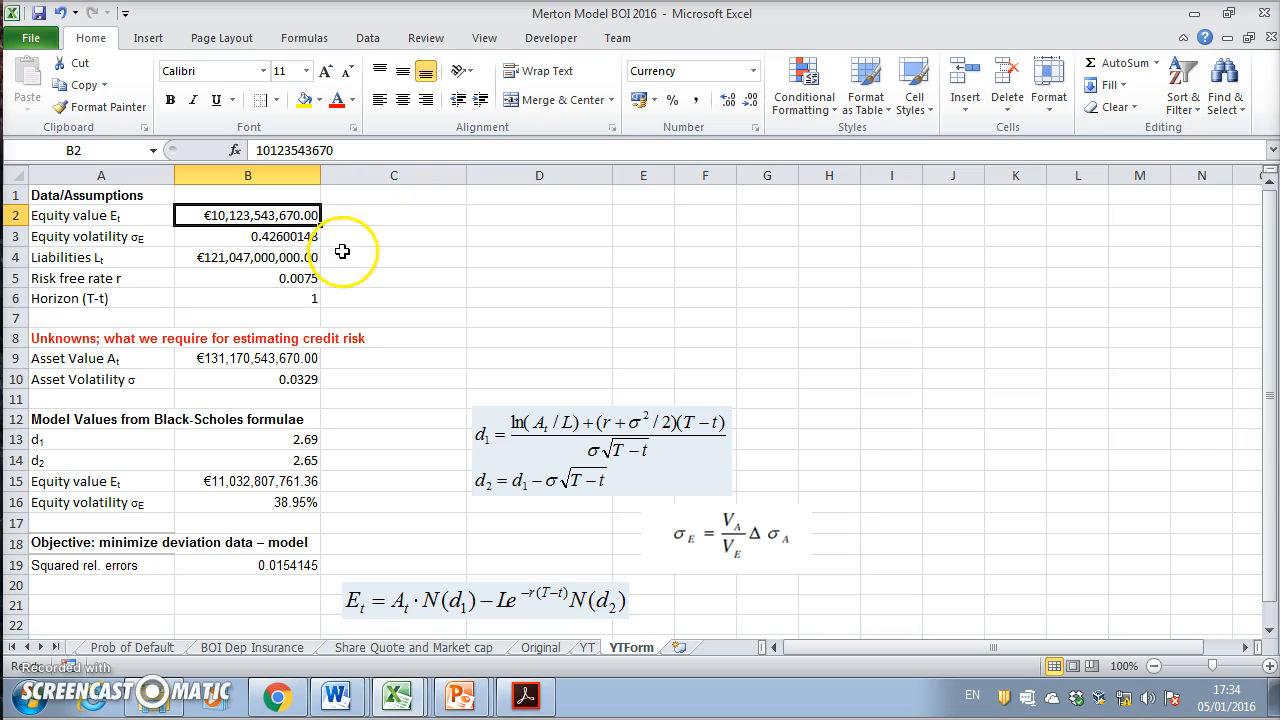
pyautogui.click(248, 236)
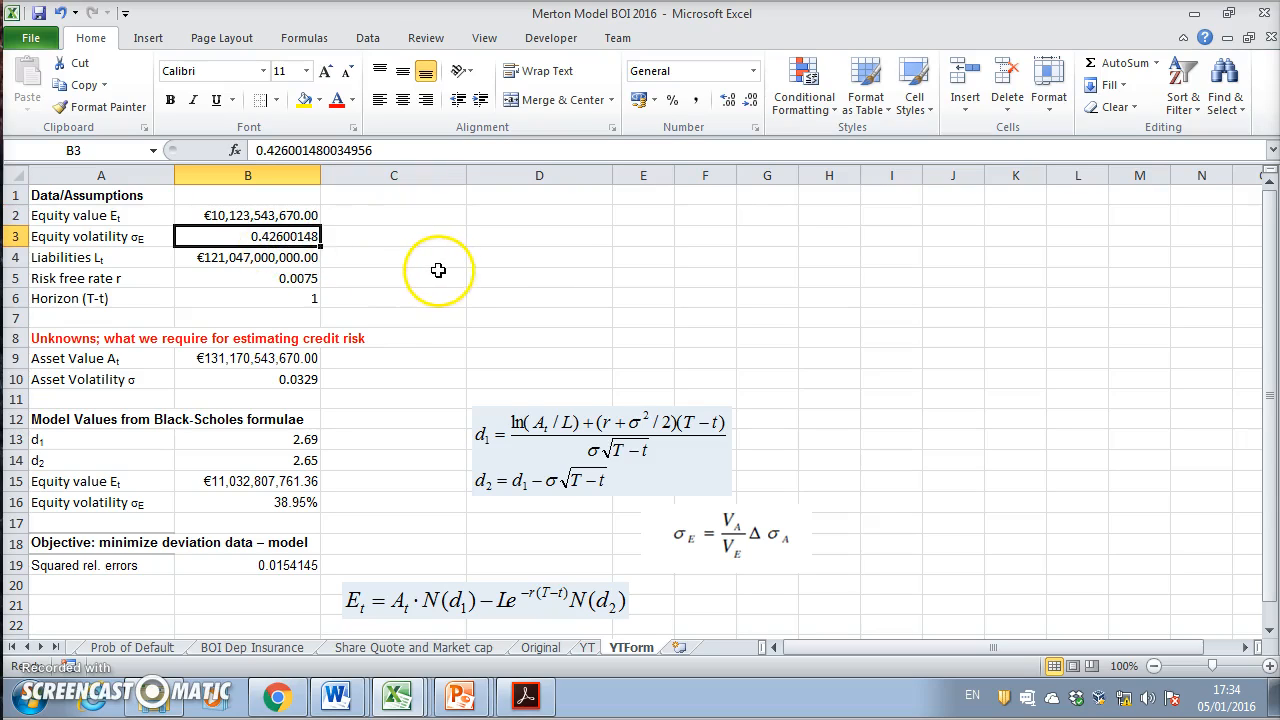
pyautogui.moveTo(270, 260)
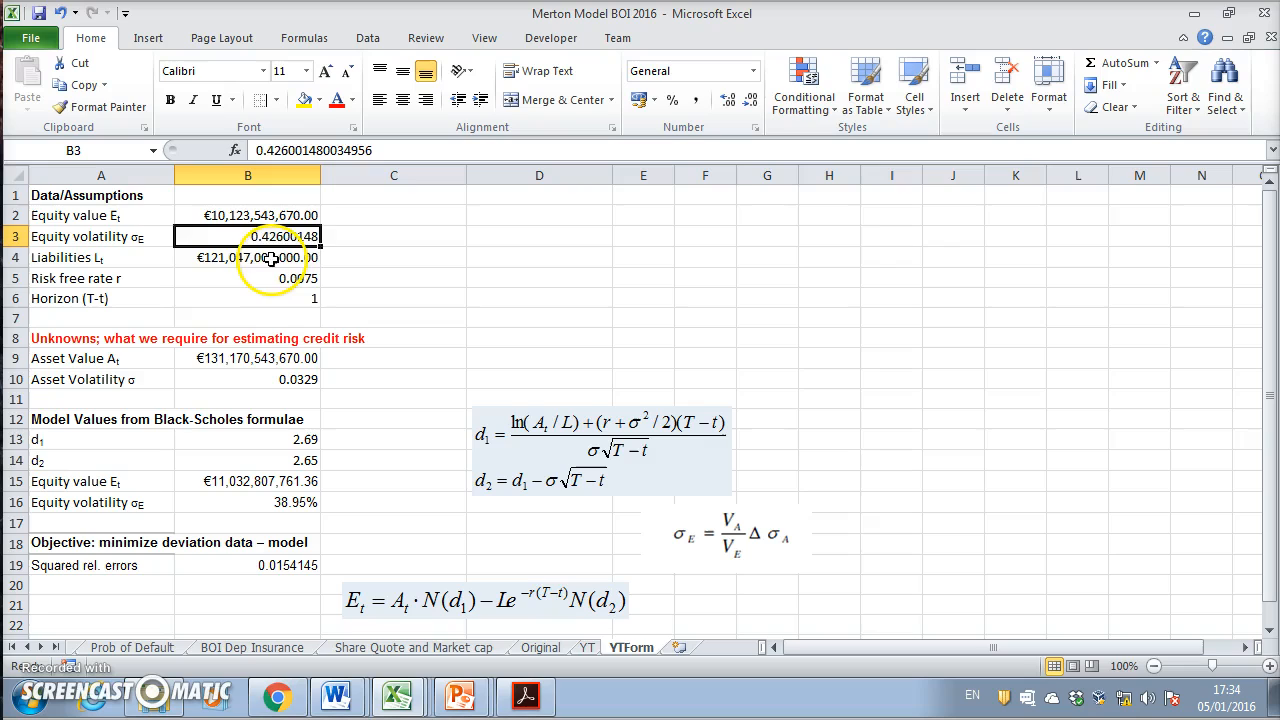
pyautogui.click(248, 256)
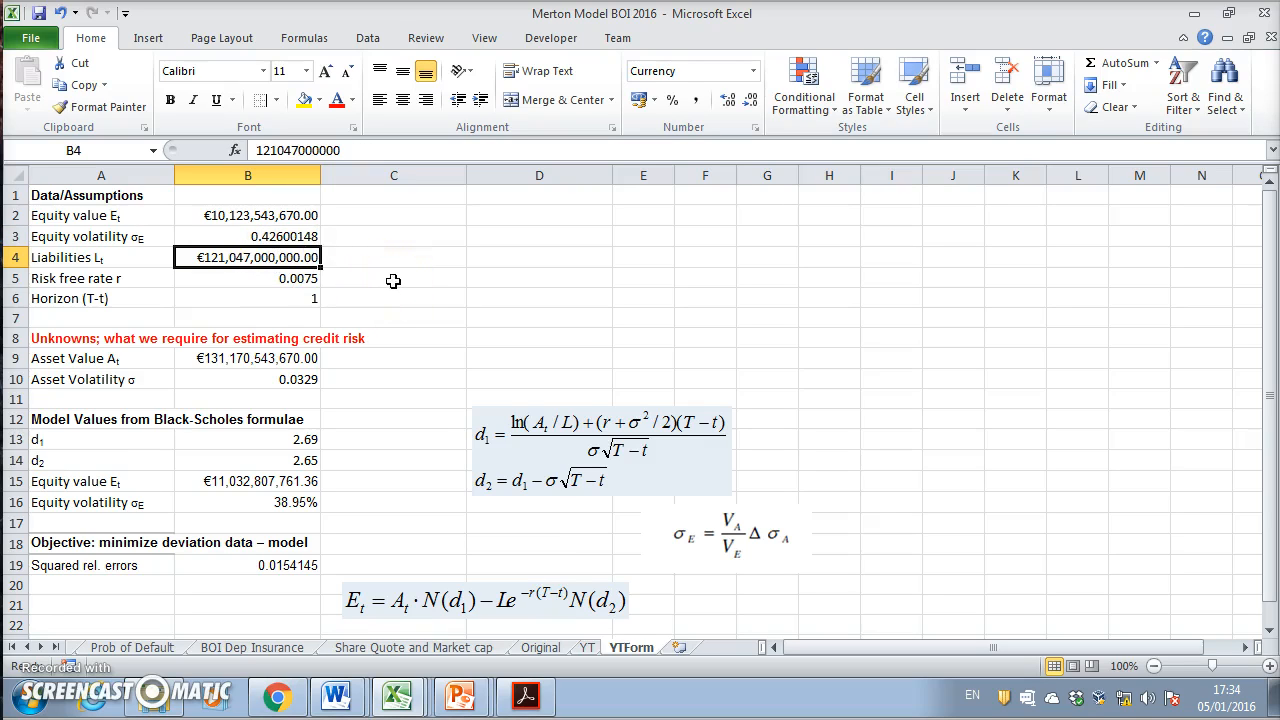
pyautogui.moveTo(388, 280)
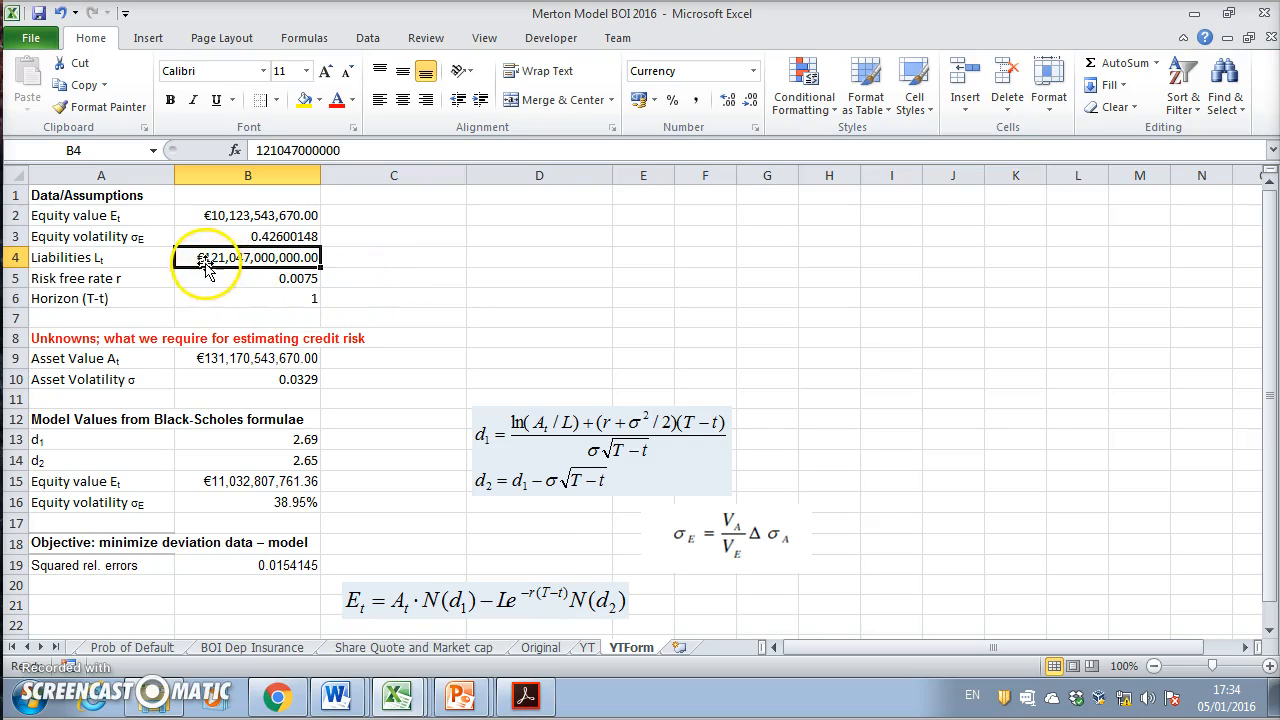
pyautogui.moveTo(204, 290)
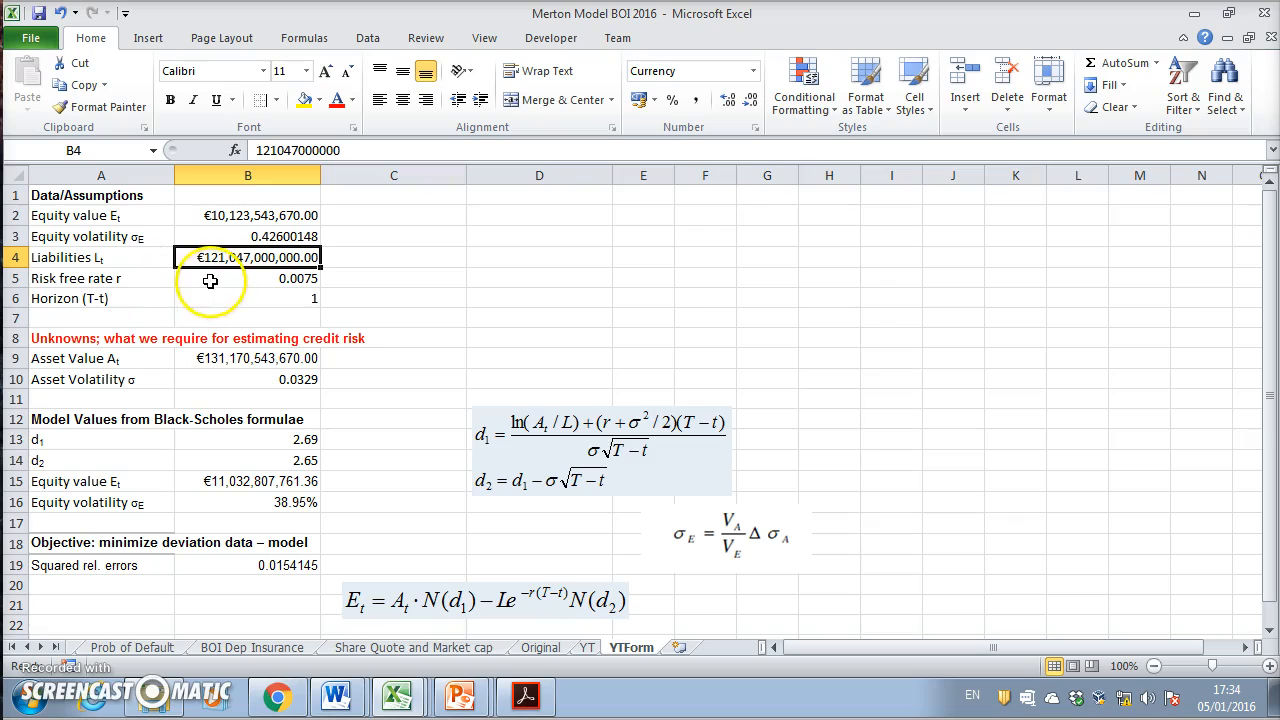
pyautogui.click(222, 298)
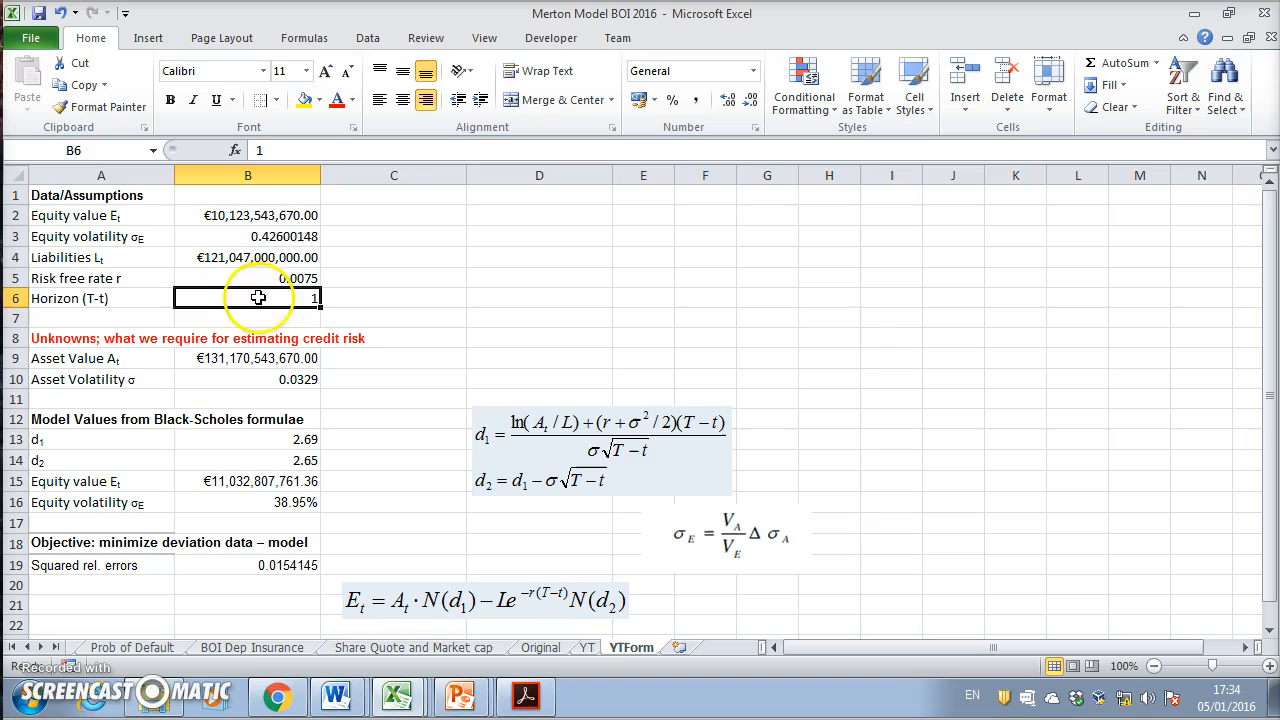
pyautogui.moveTo(258, 448)
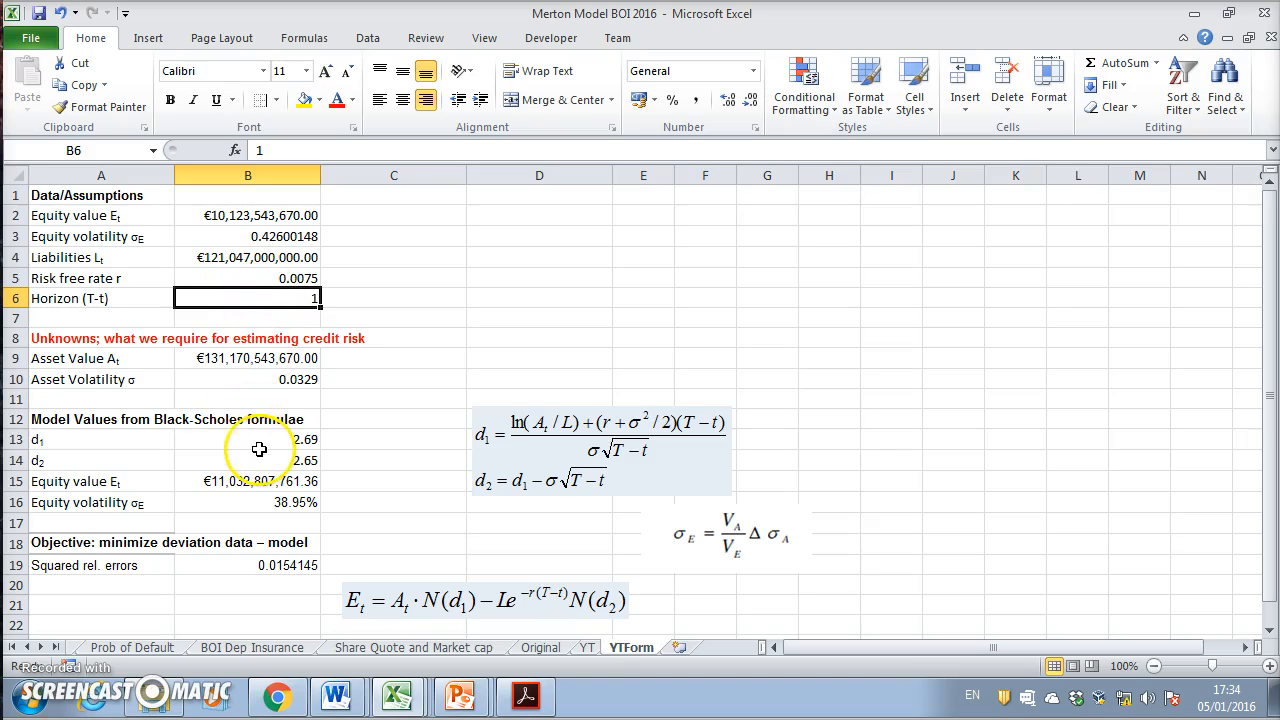
pyautogui.moveTo(252, 468)
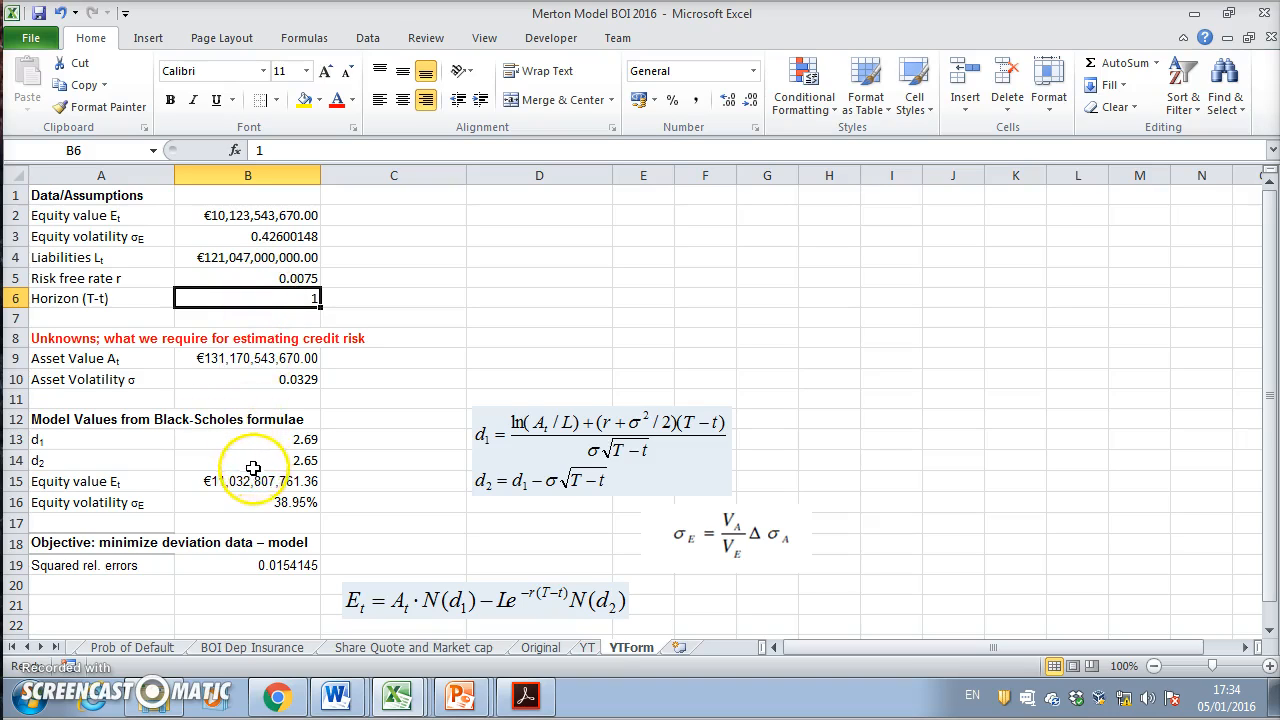
pyautogui.moveTo(248, 440); pyautogui.dragTo(248, 480)
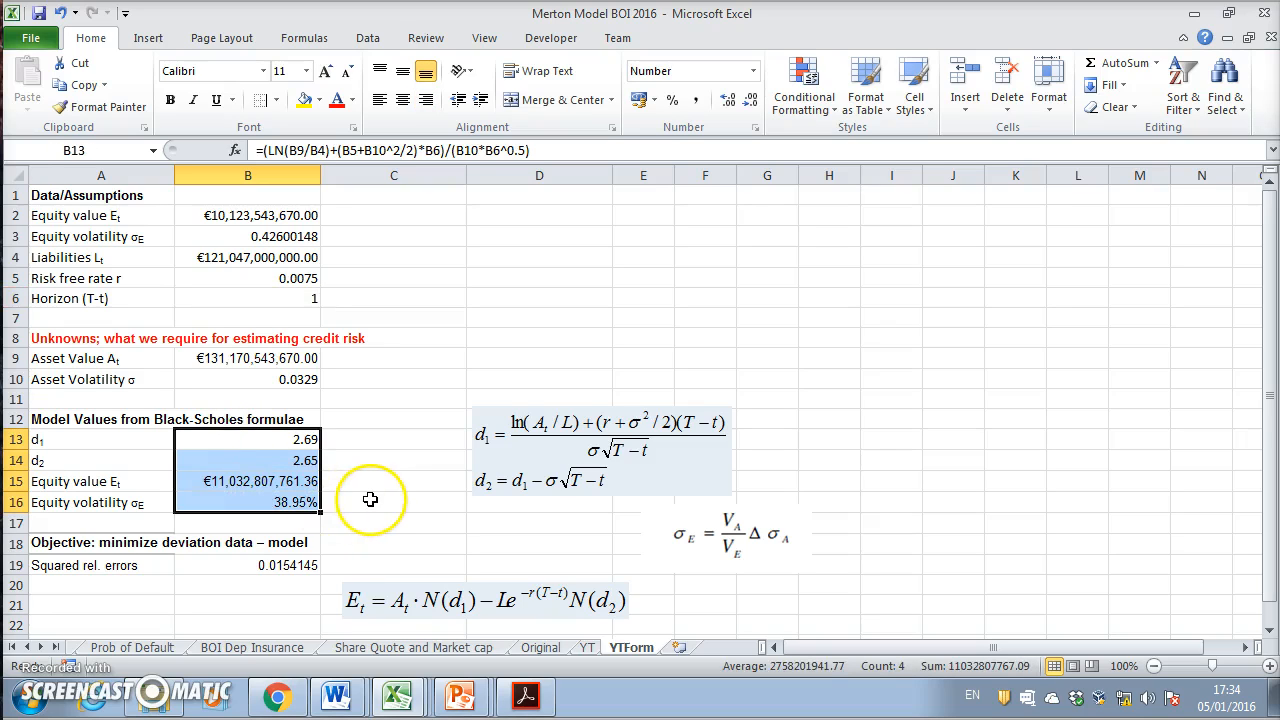
pyautogui.moveTo(248, 358)
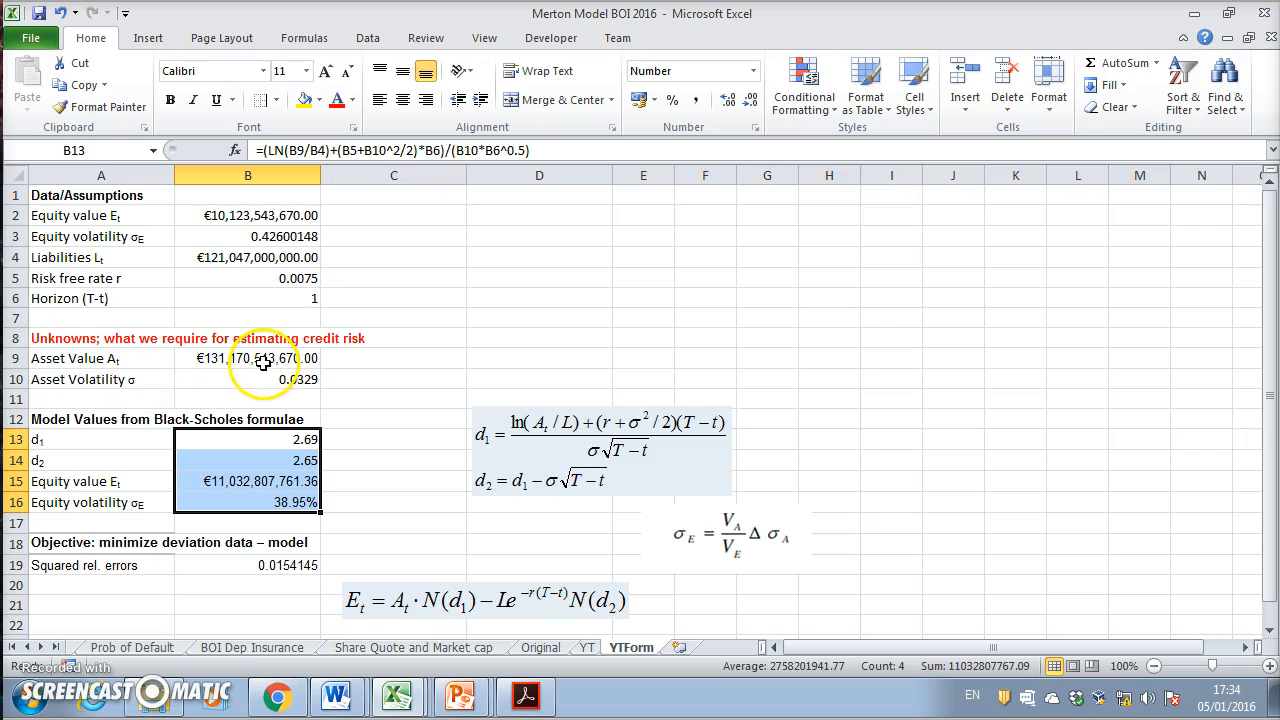
pyautogui.moveTo(206, 564)
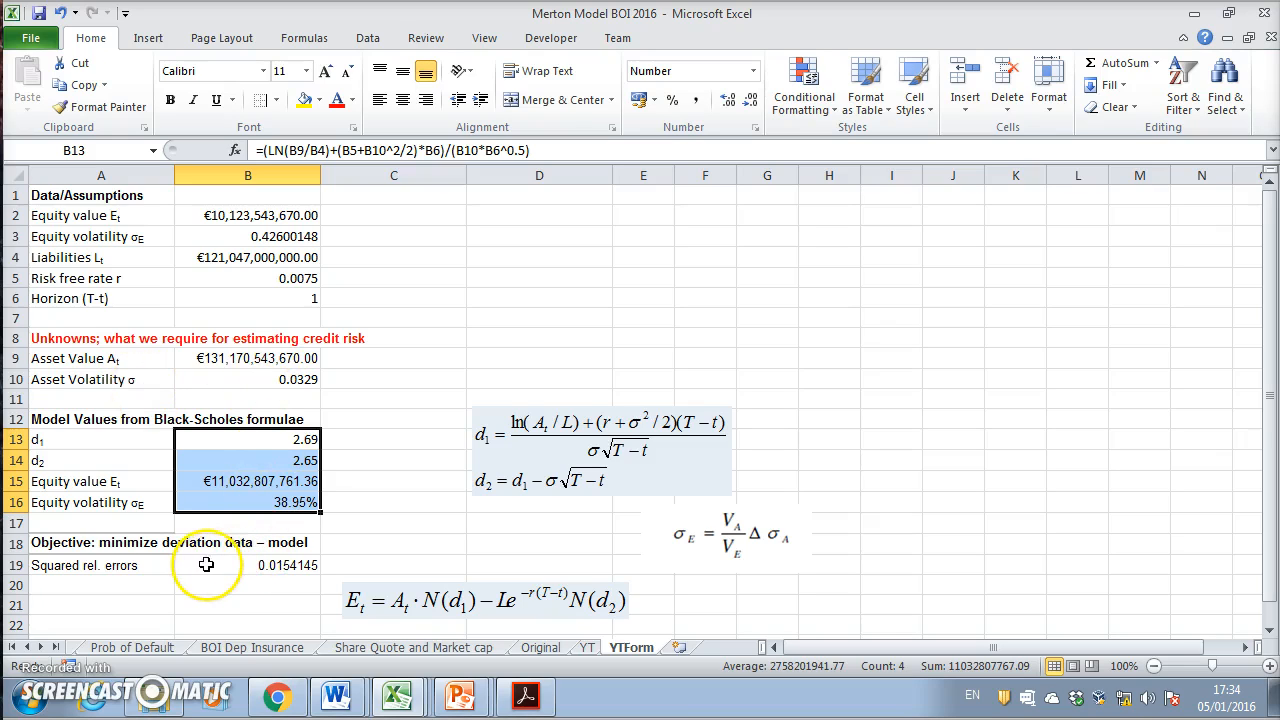
pyautogui.moveTo(320, 484)
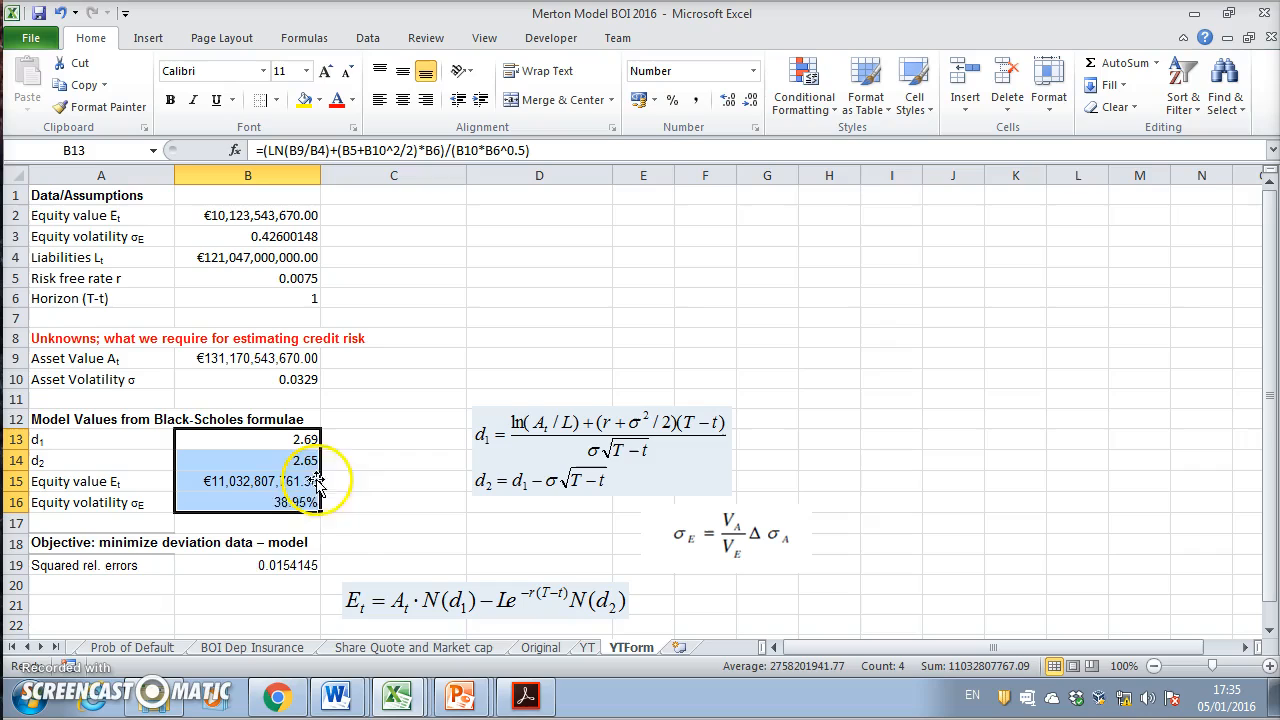
pyautogui.moveTo(136, 568)
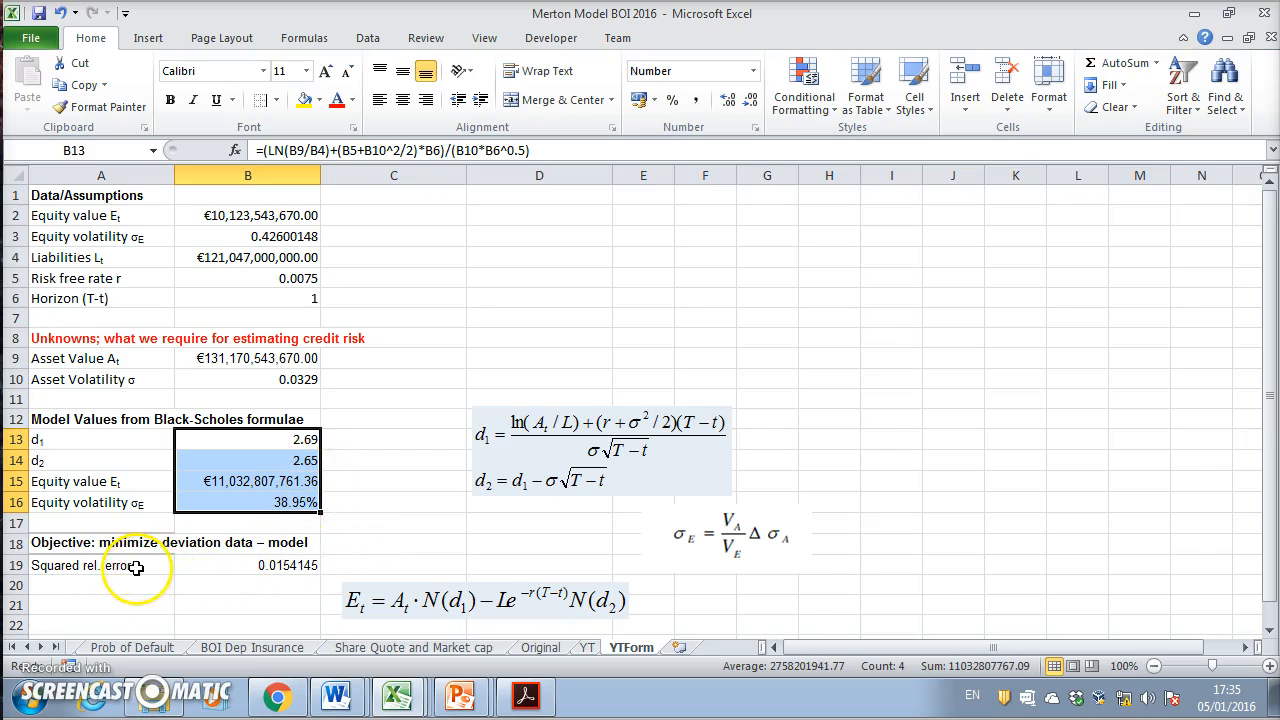
# Step: Review the squared relative errors formula in B19 and go to the Data analysis tools
pyautogui.click(100, 568)
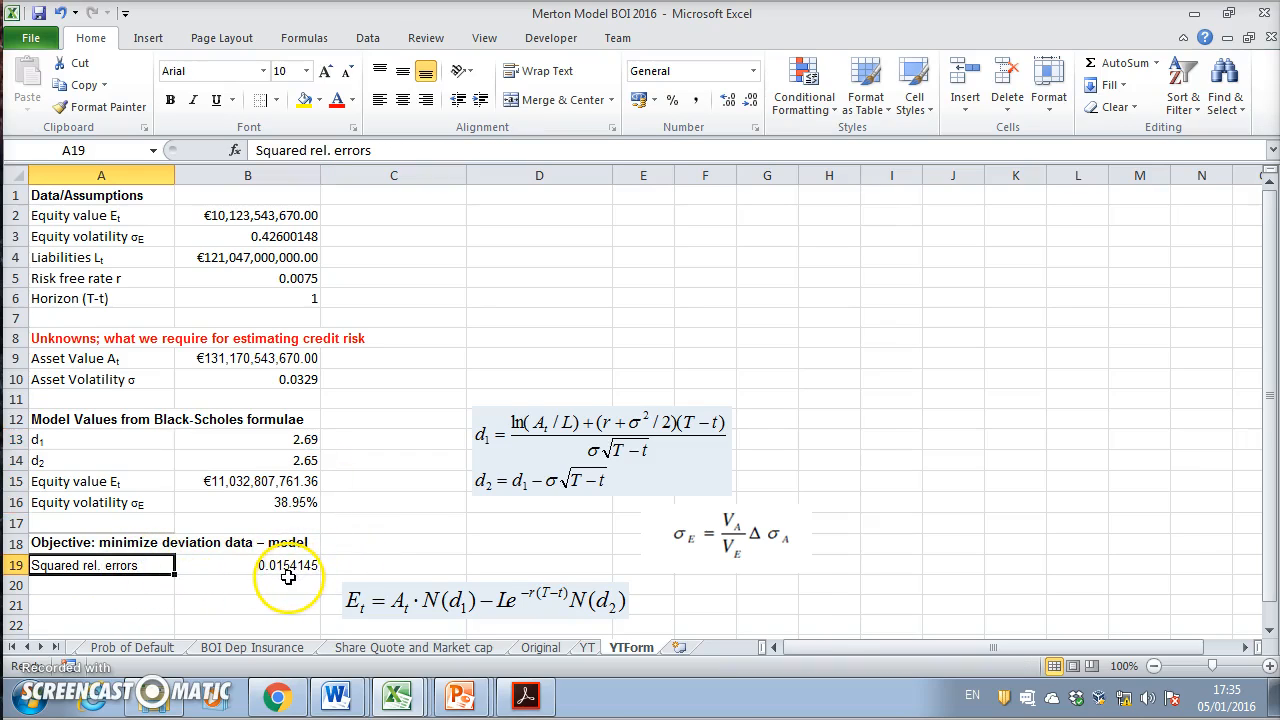
pyautogui.click(284, 564)
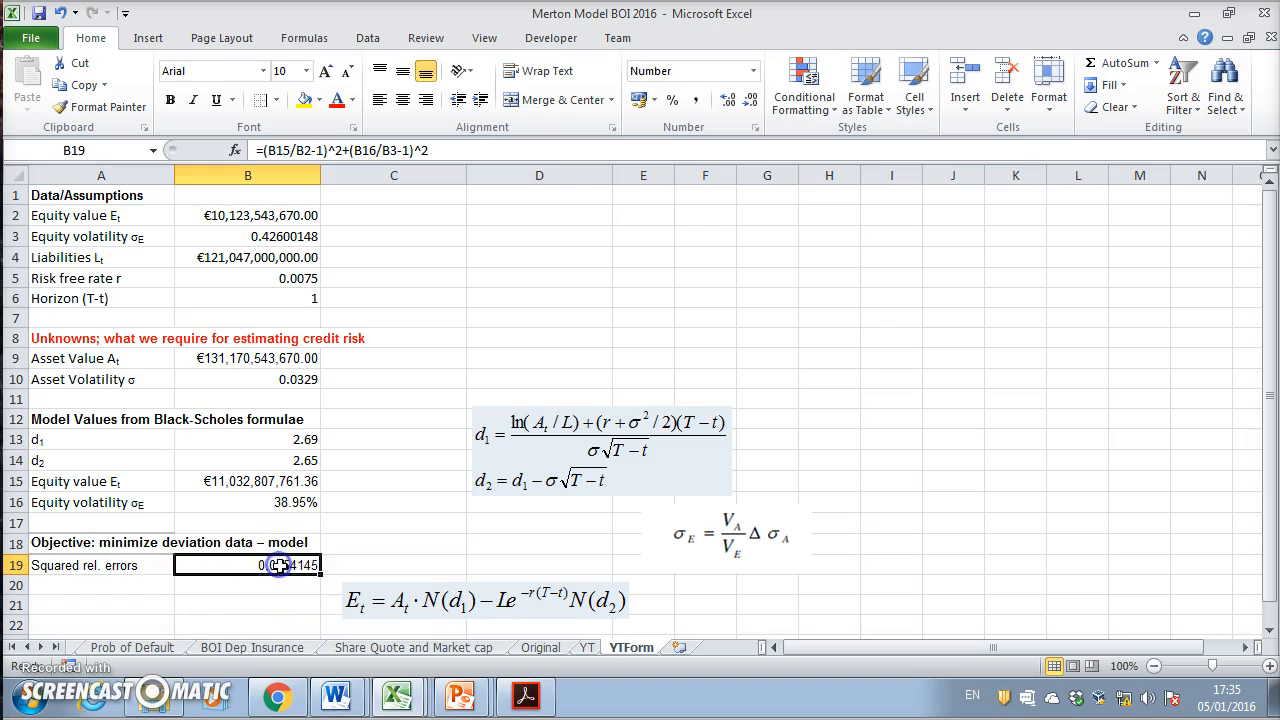
pyautogui.doubleClick(248, 564)
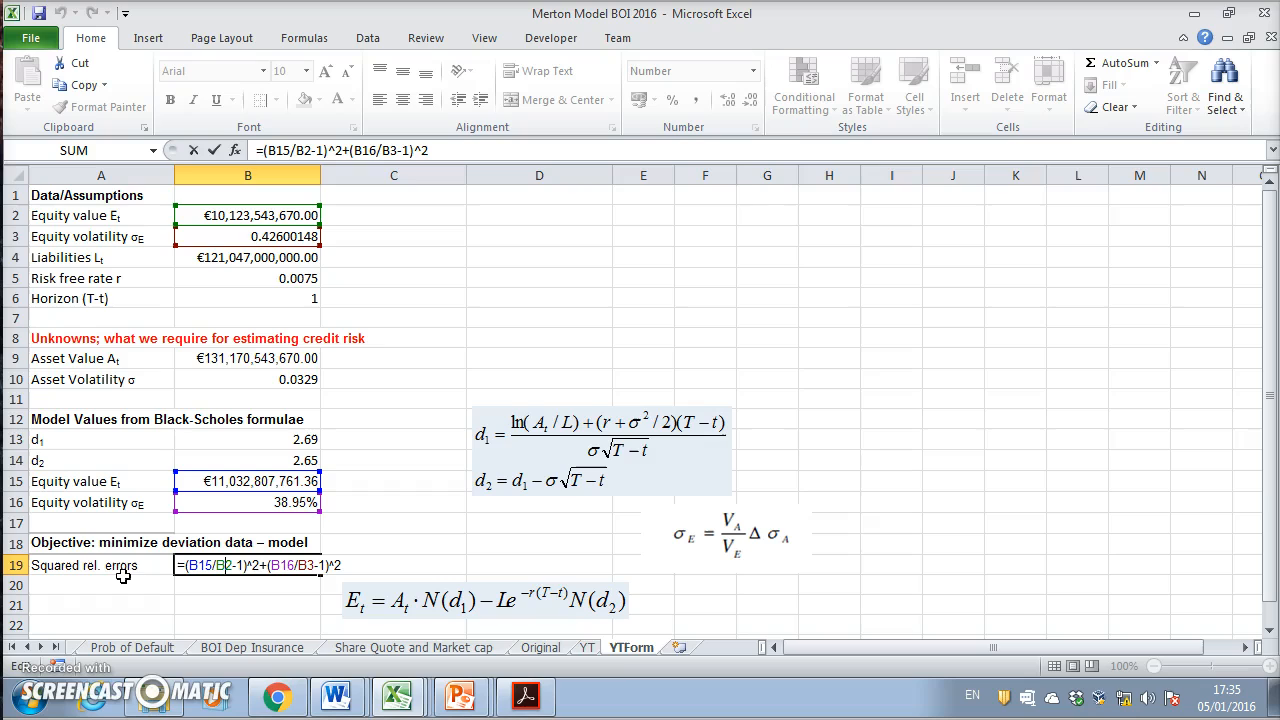
pyautogui.moveTo(130, 580)
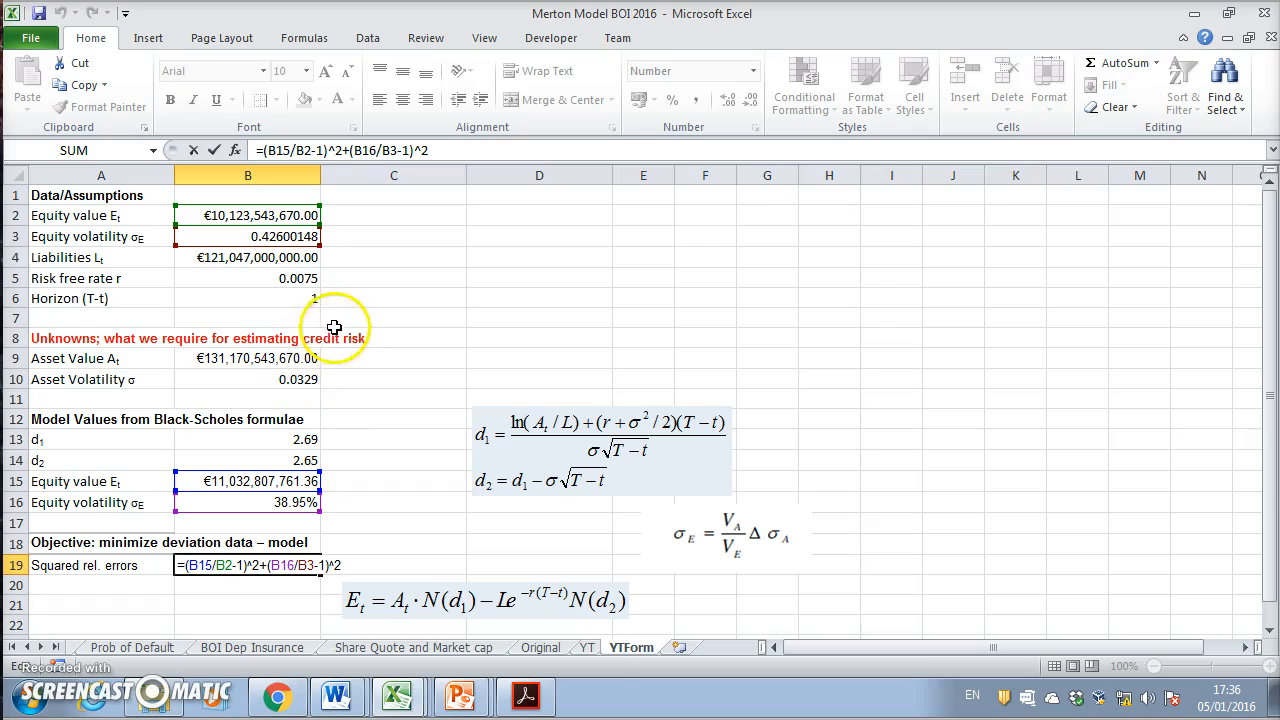
pyautogui.moveTo(284, 240)
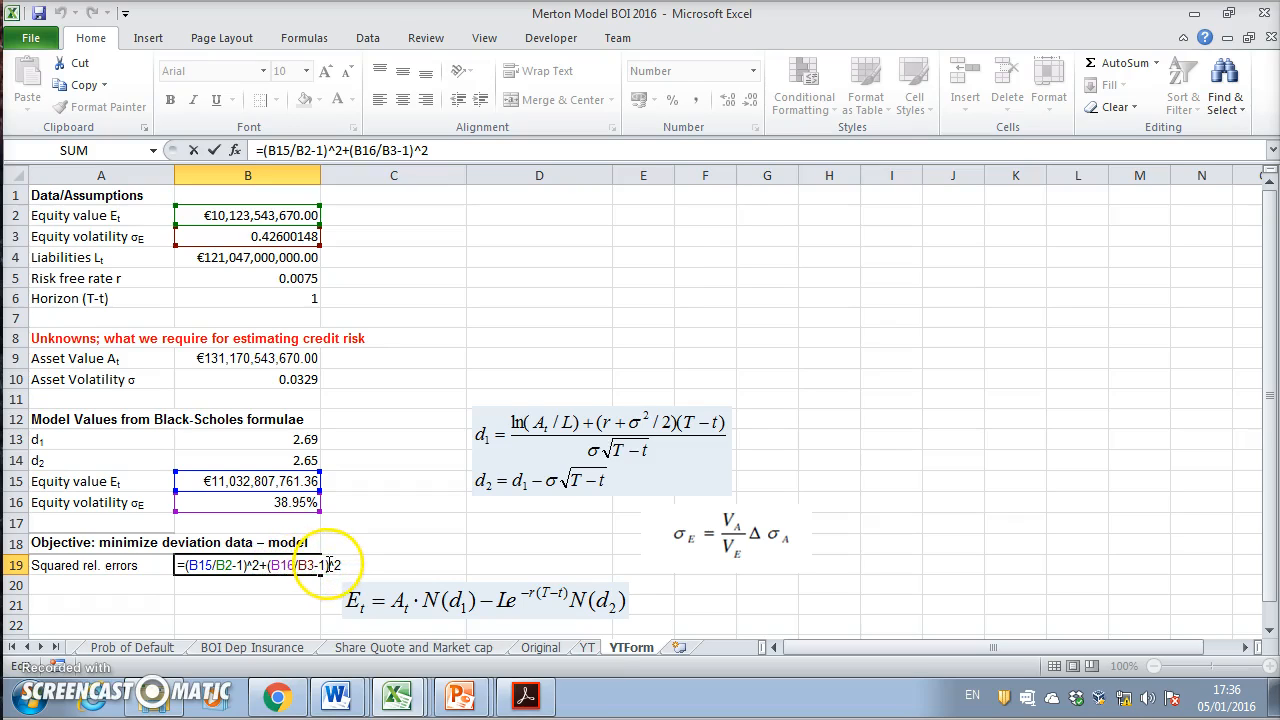
pyautogui.press('Enter')
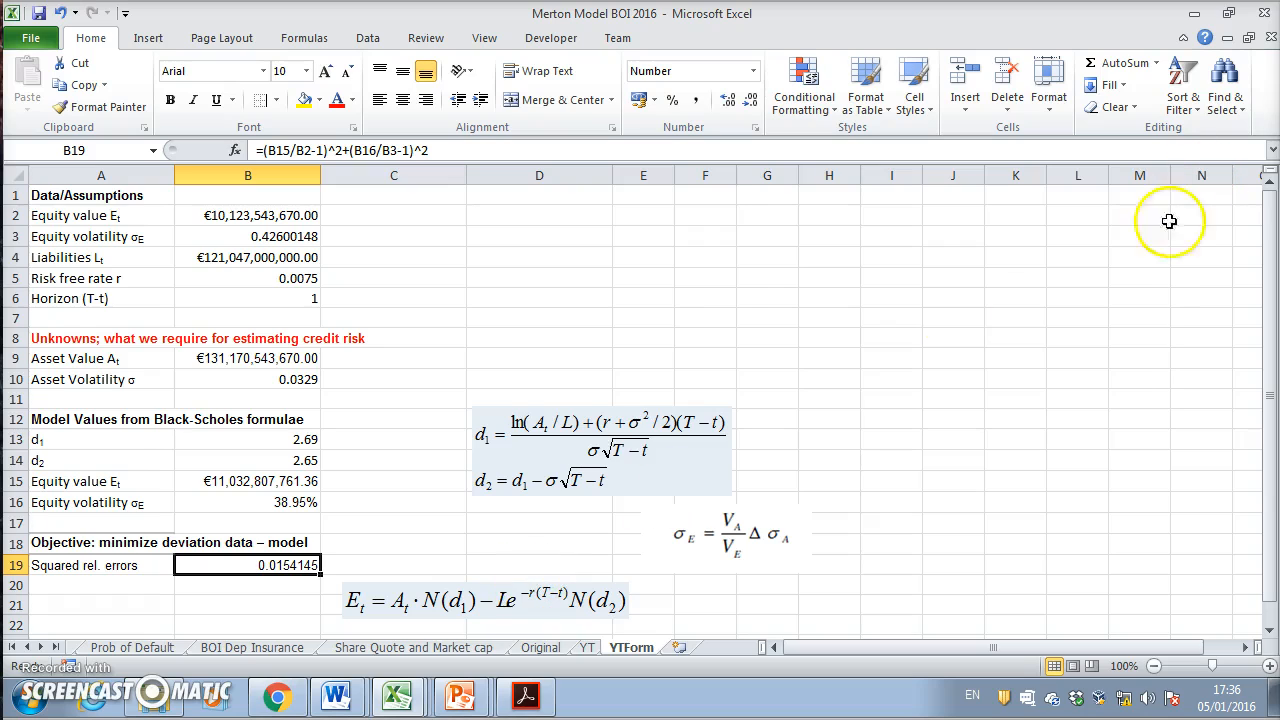
pyautogui.moveTo(782, 294)
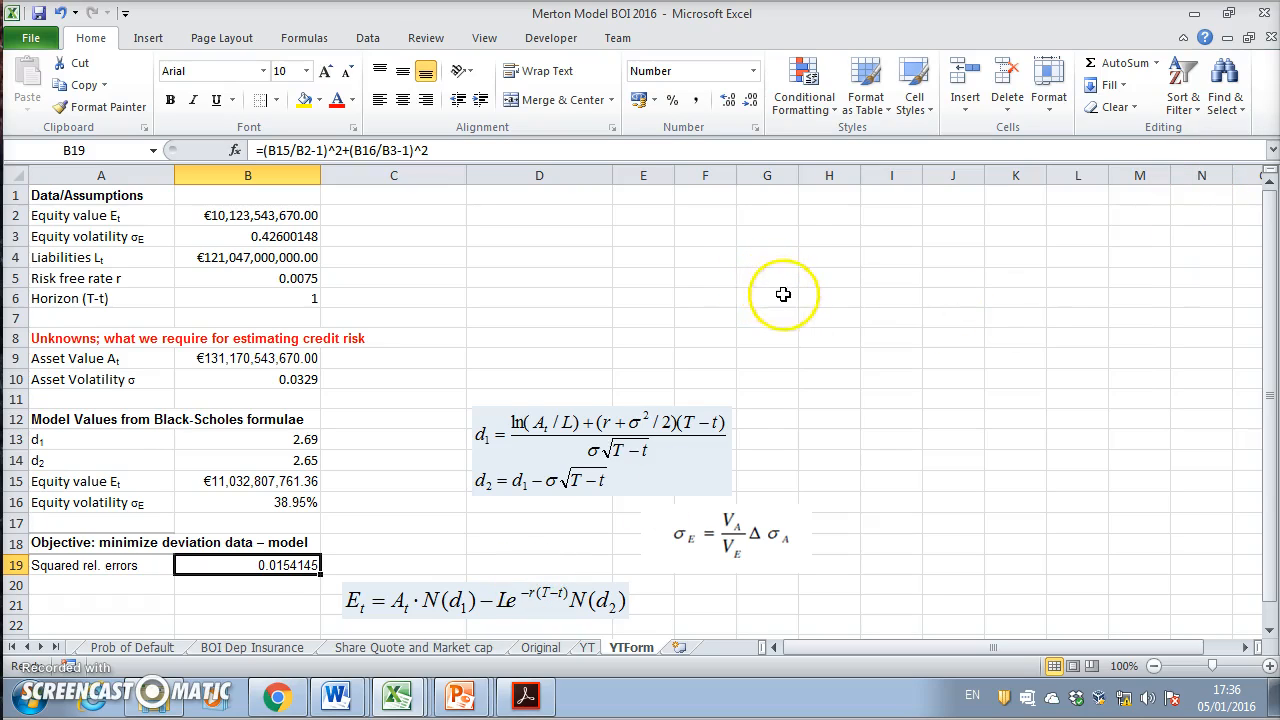
pyautogui.moveTo(384, 38)
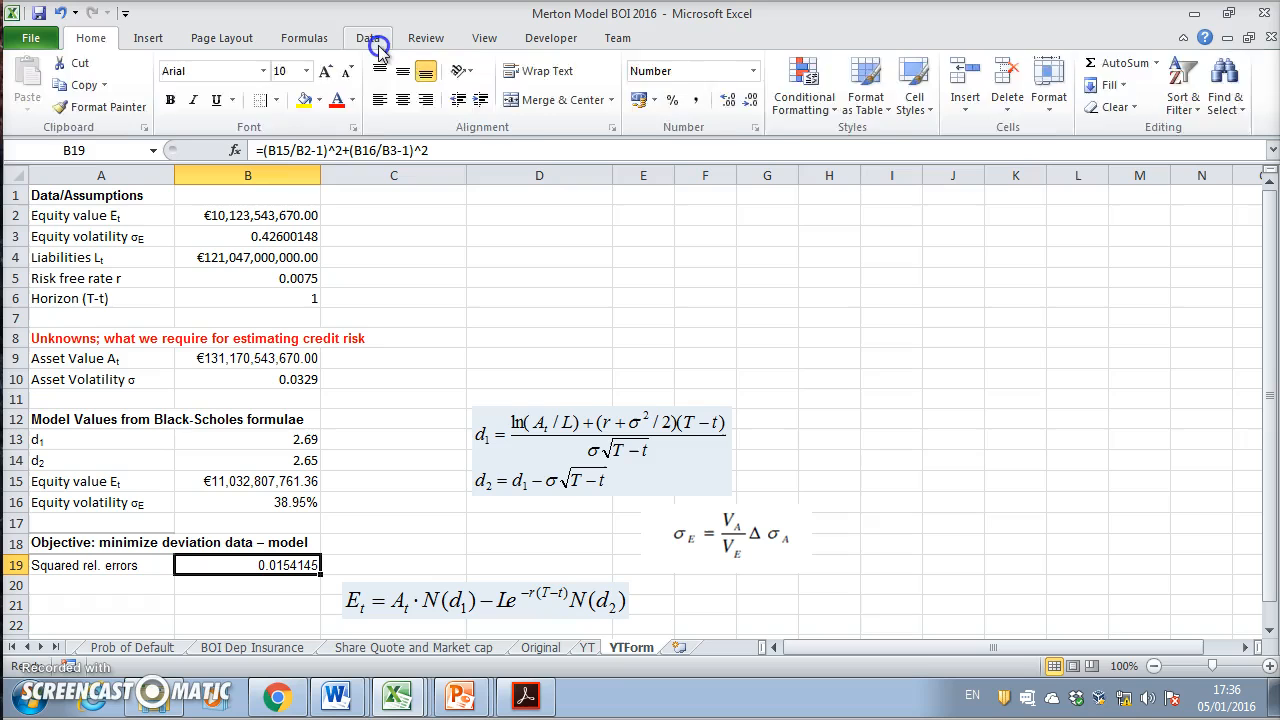
pyautogui.click(1204, 84)
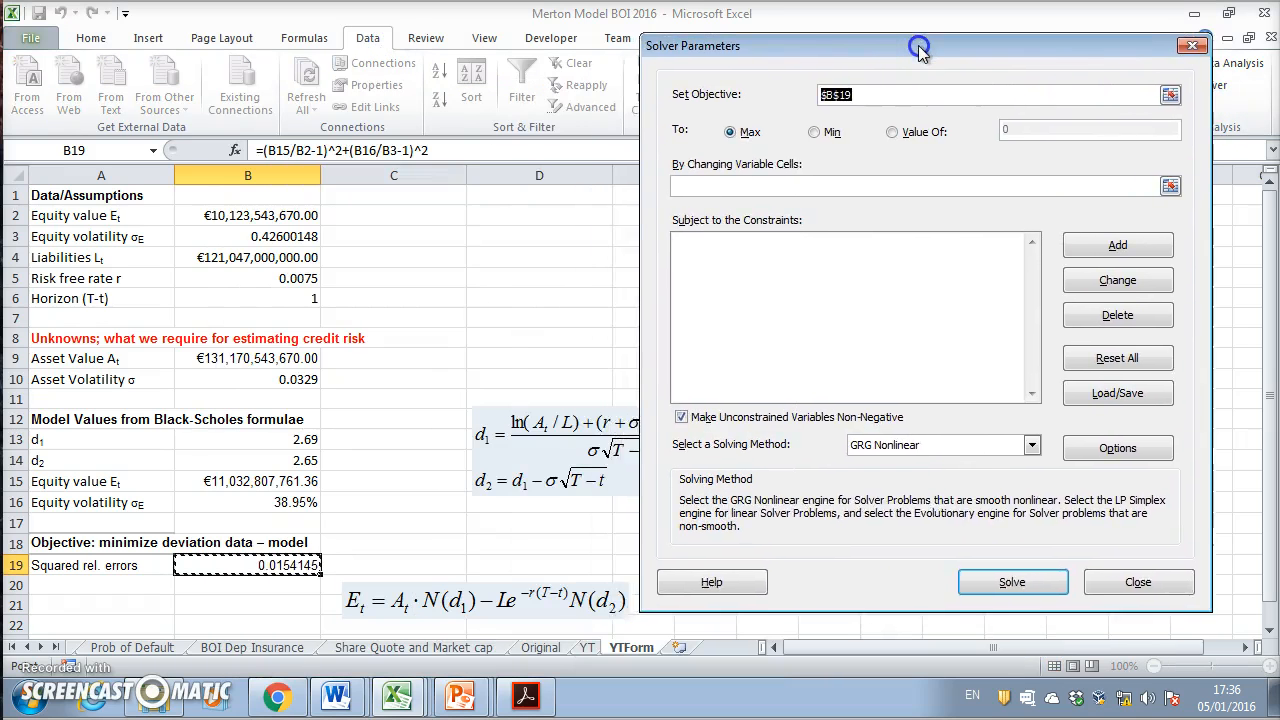
# Step: Set Solver to Min on B19, varying $B$9:$B$10, and solve
pyautogui.moveTo(920, 46); pyautogui.dragTo(712, 36)
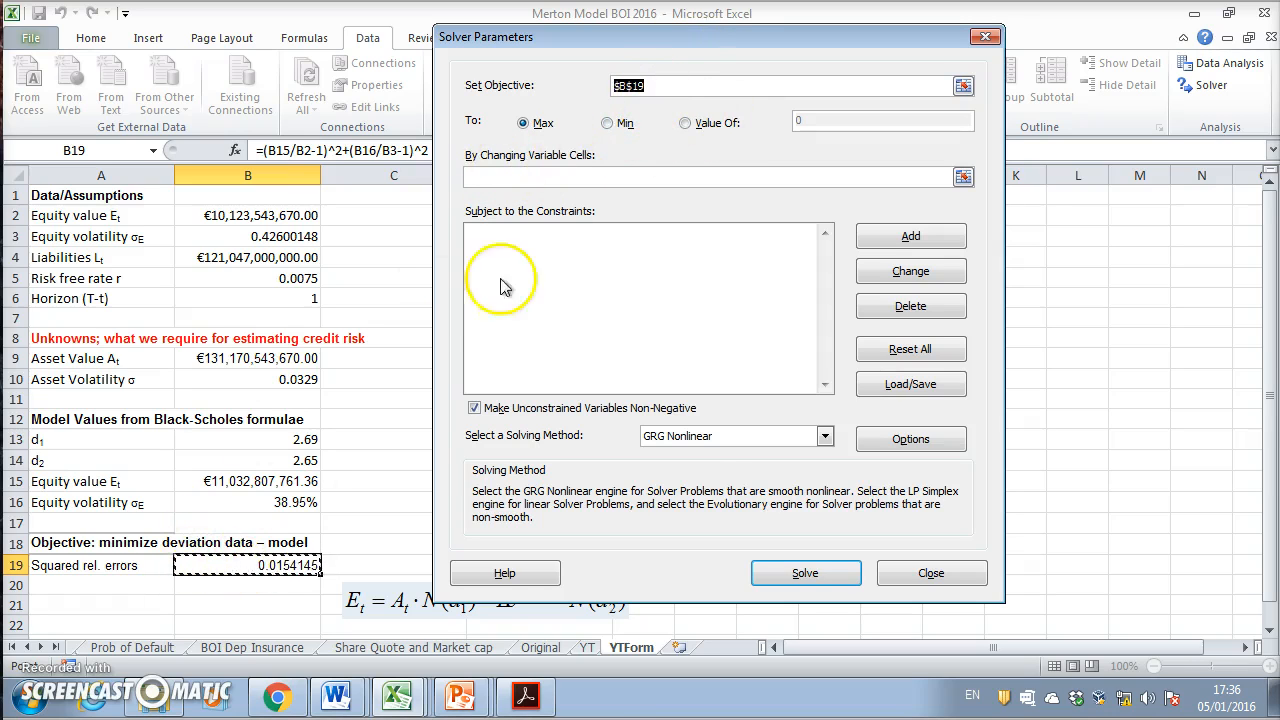
pyautogui.click(608, 124)
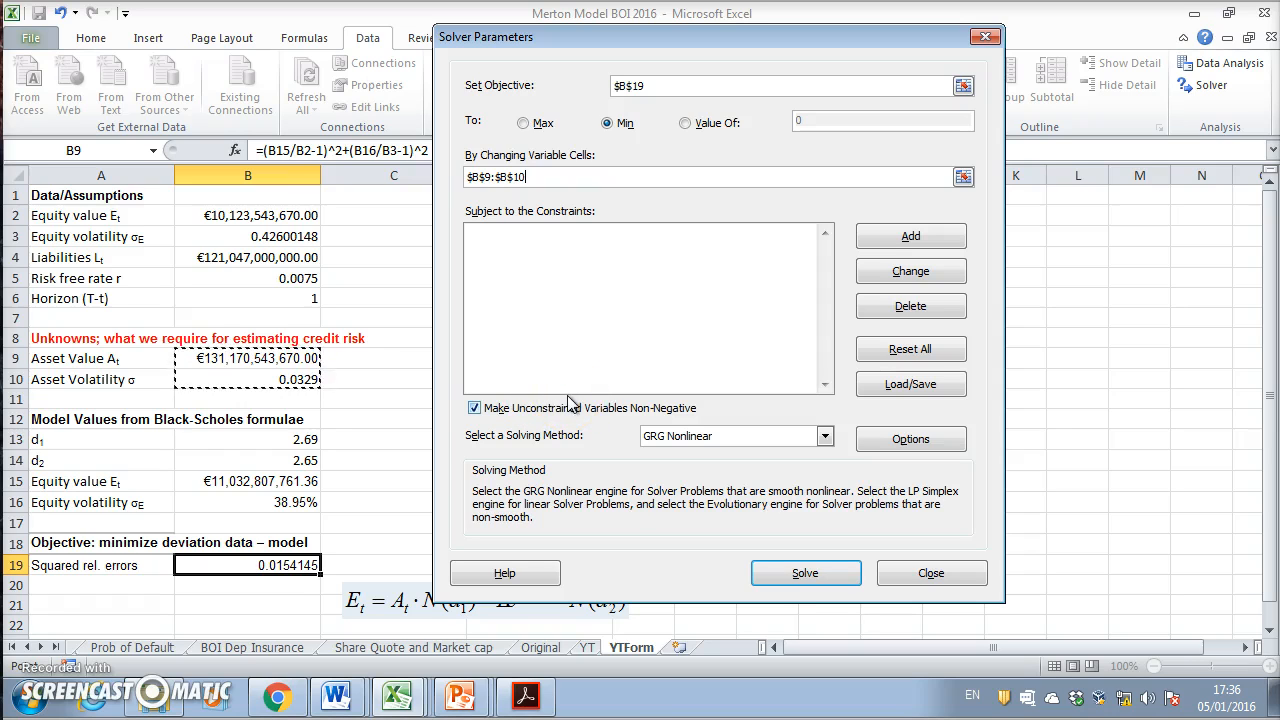
pyautogui.click(804, 572)
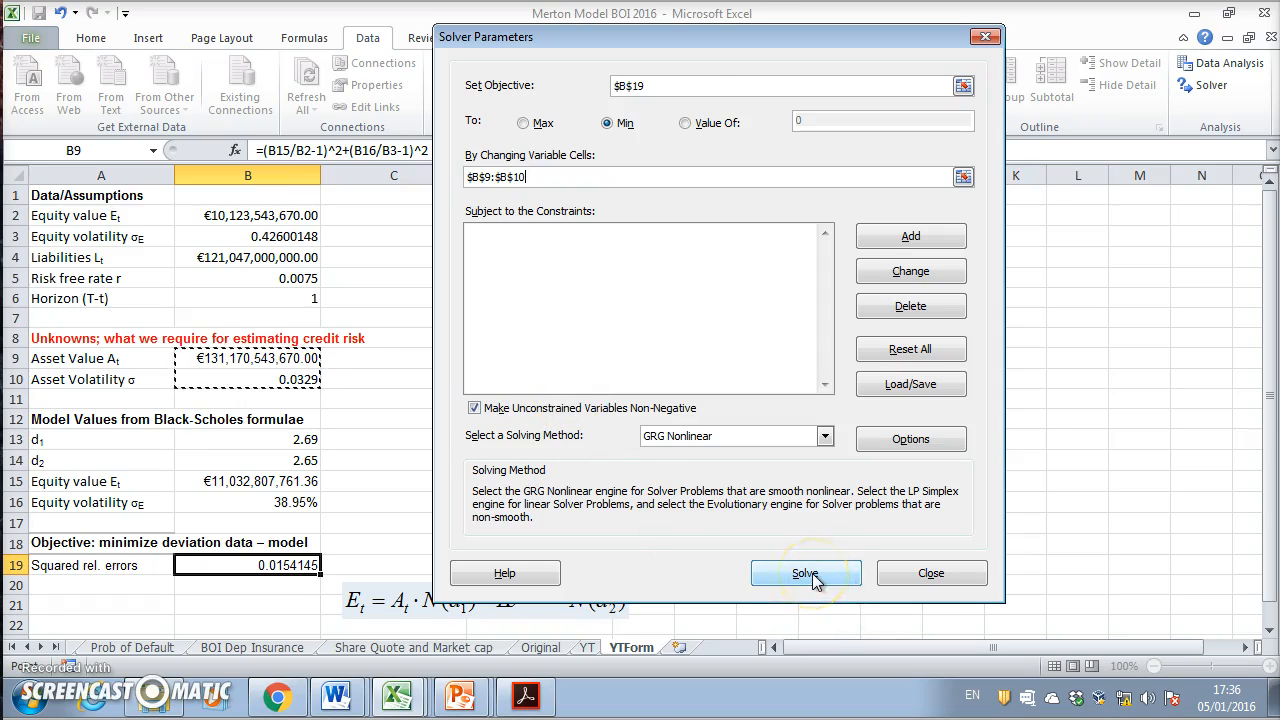
pyautogui.click(804, 572)
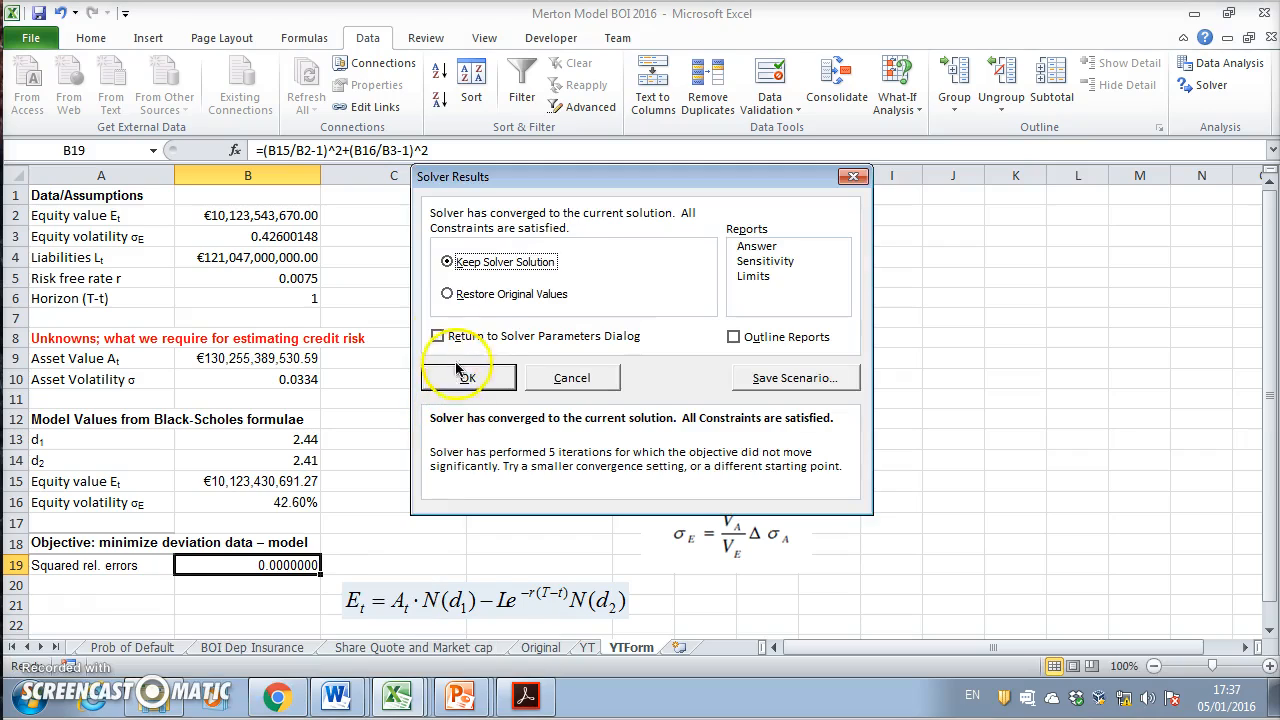
pyautogui.moveTo(492, 358)
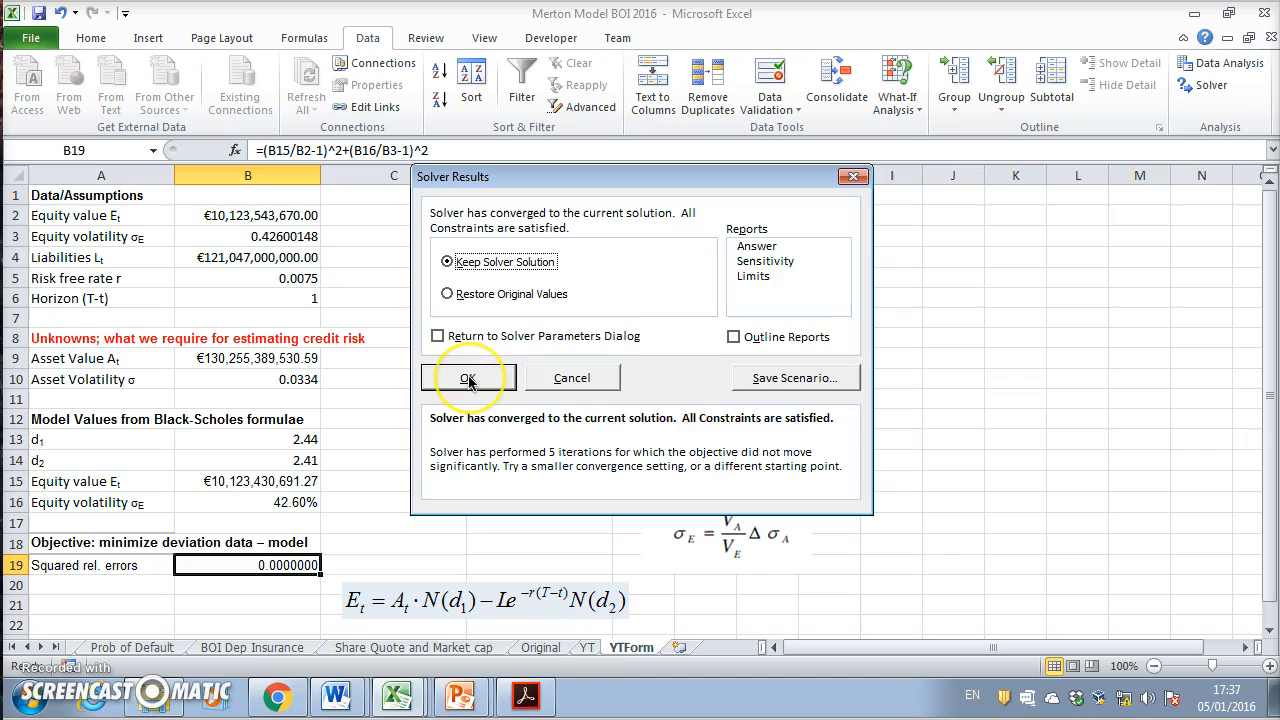
# Step: Keep Solver's solution and check the zero squared error and estimated asset value
pyautogui.click(468, 378)
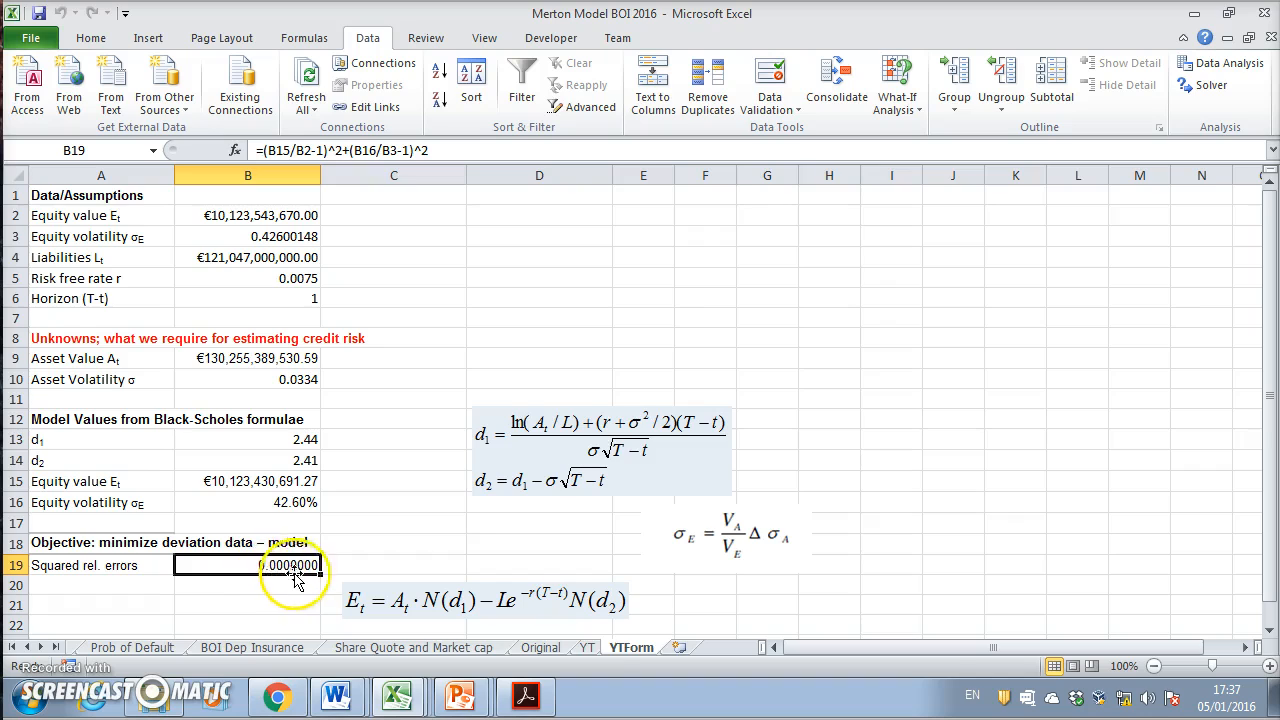
pyautogui.click(248, 358)
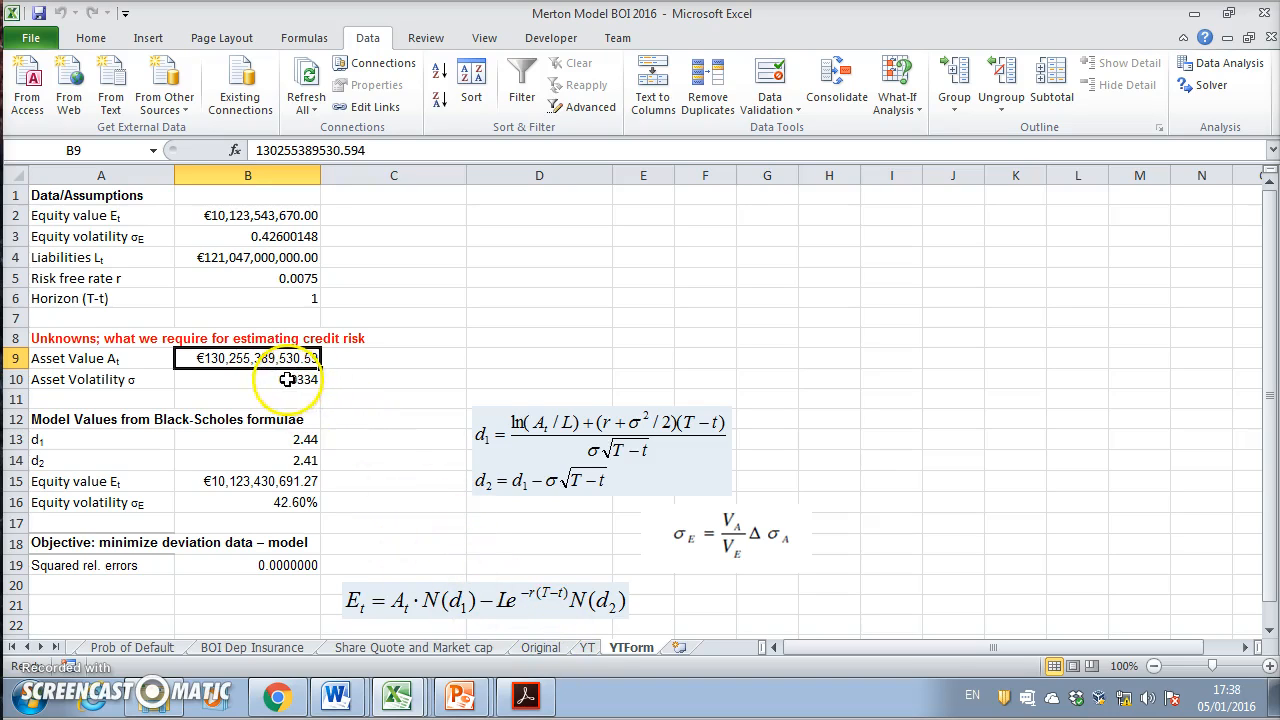
pyautogui.click(248, 380)
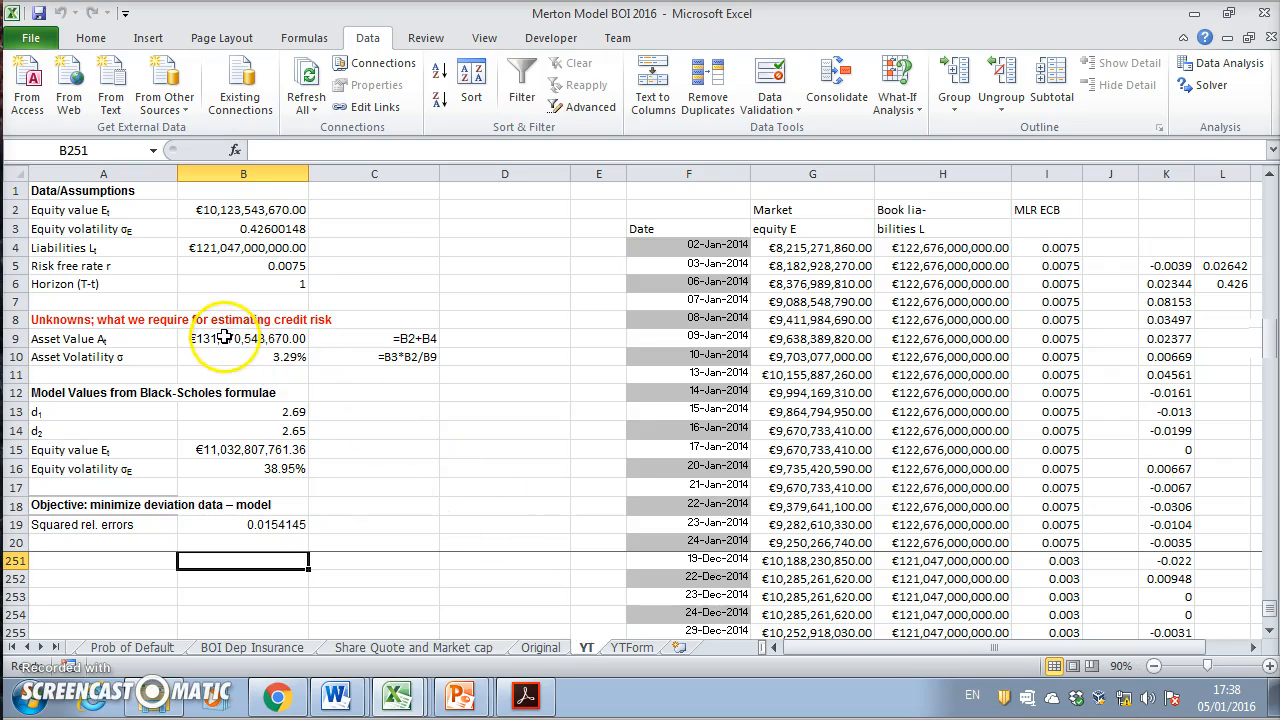
# Step: View the simple asset value and volatility (3.29%) formulas on YT, then return to YTform
pyautogui.click(244, 338)
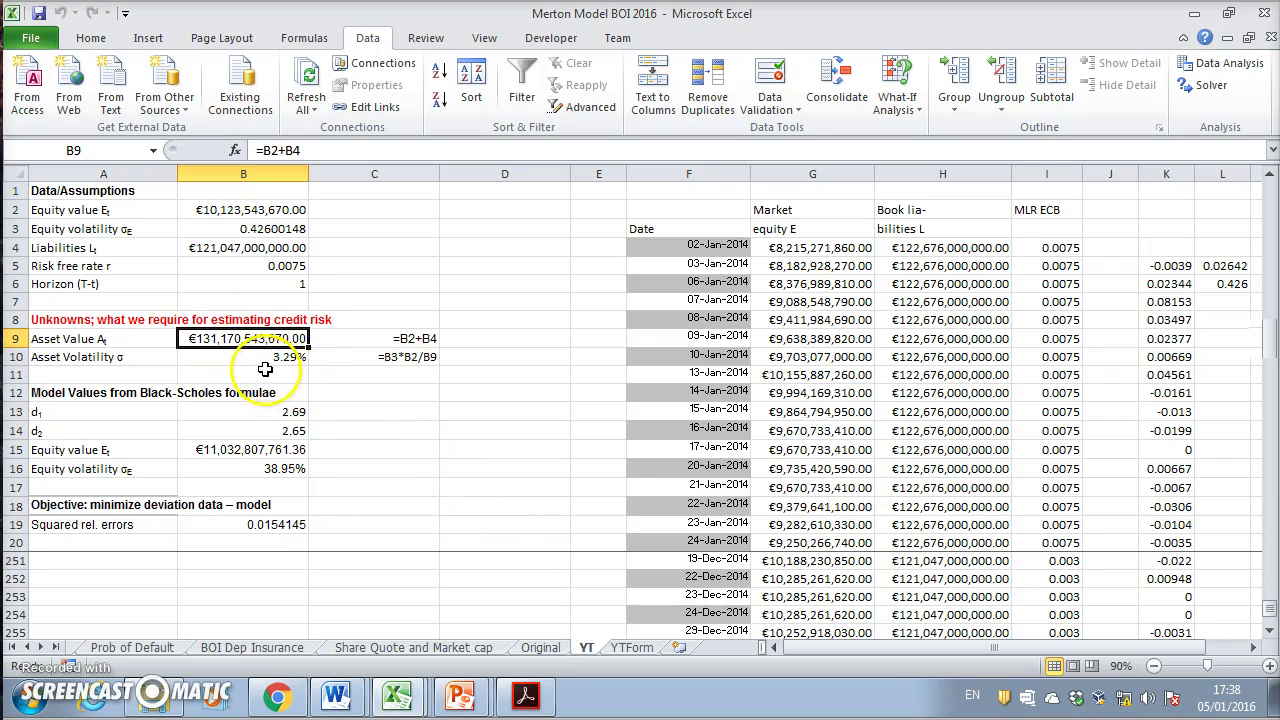
pyautogui.click(244, 356)
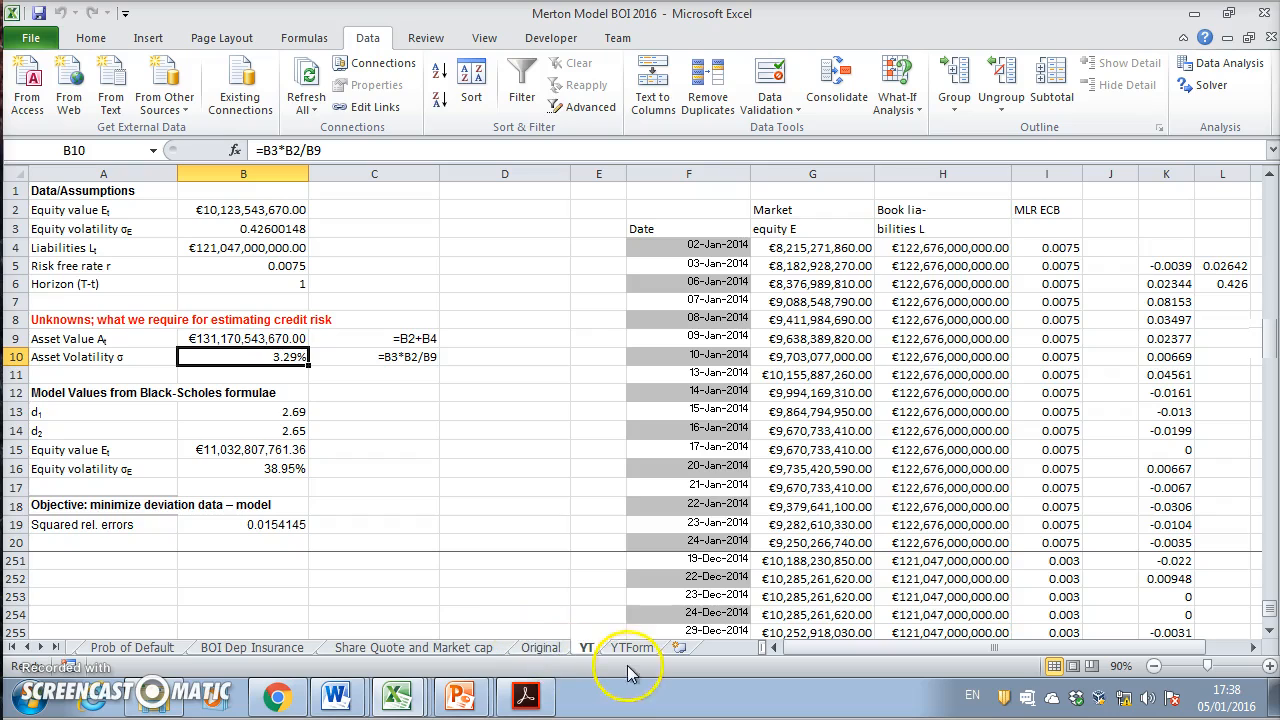
pyautogui.click(628, 648)
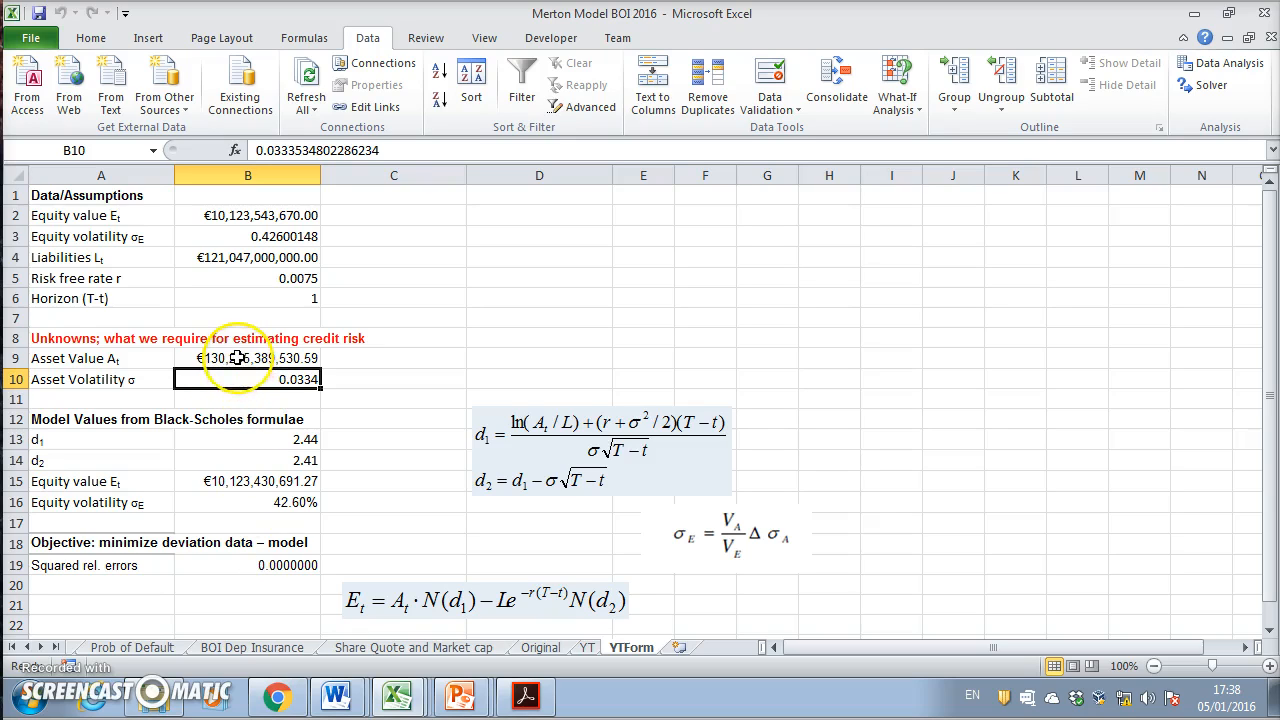
pyautogui.moveTo(142, 368)
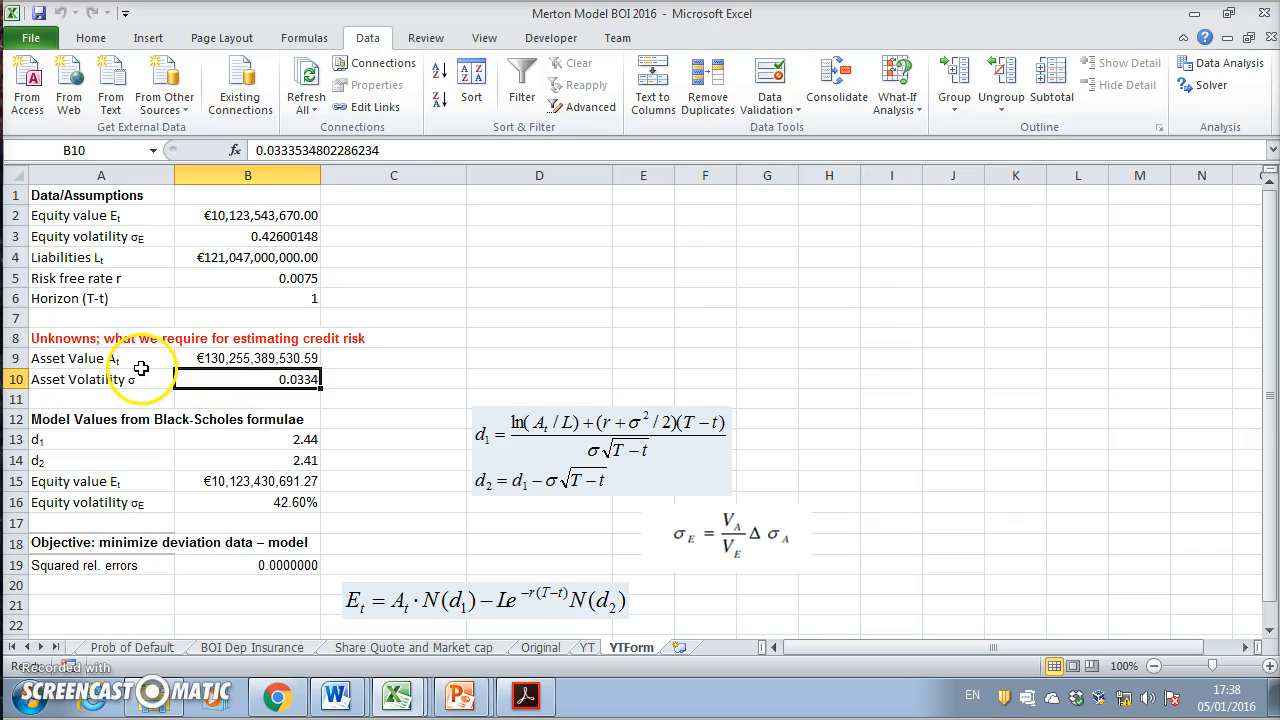
pyautogui.moveTo(140, 380)
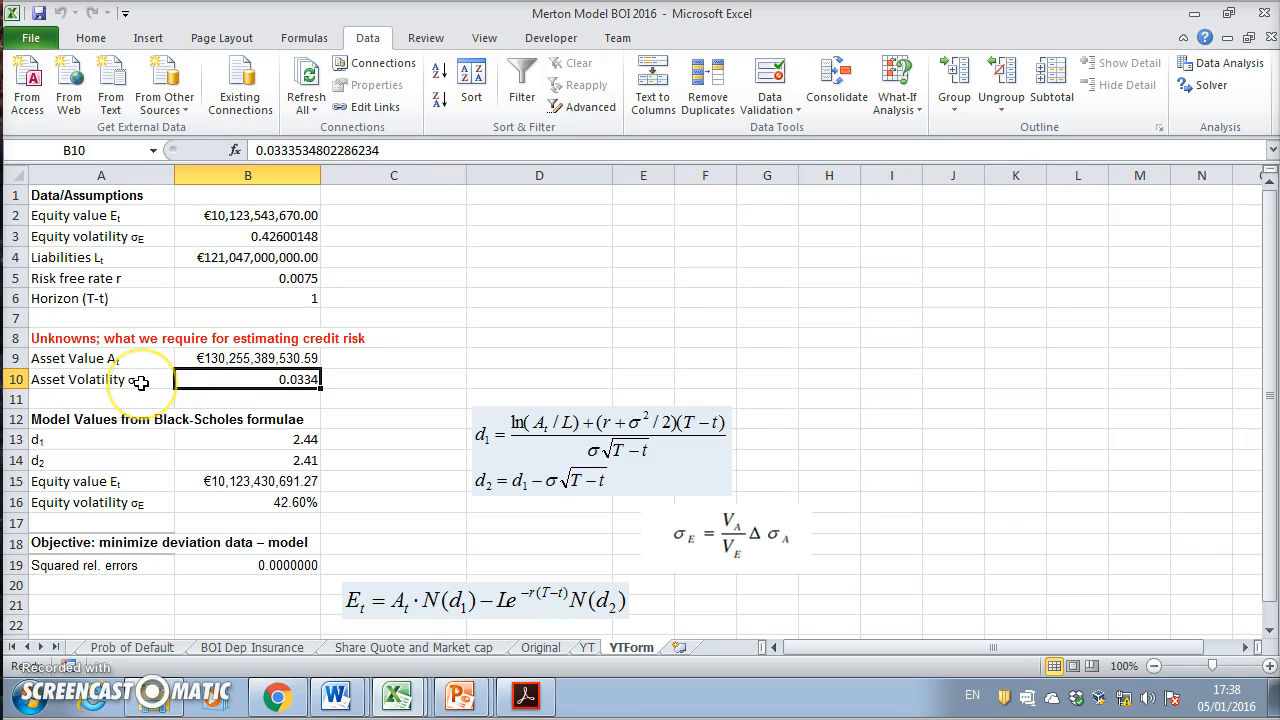